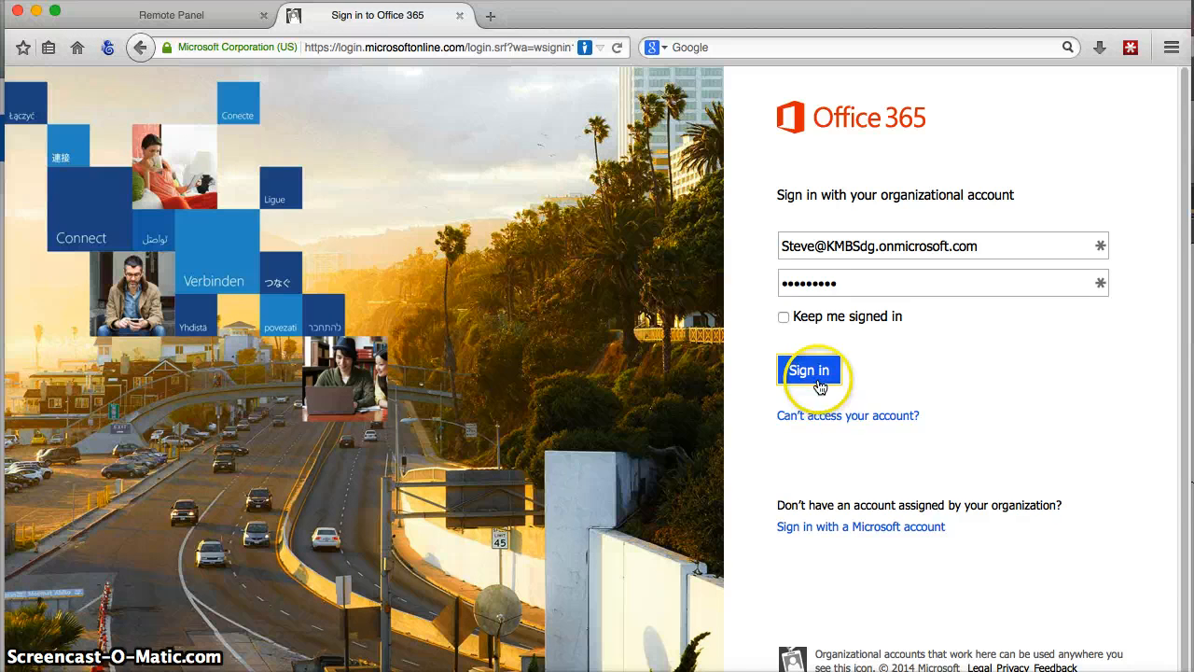
Step: Sign in with the organizational account to reach the KMBS USA INC team site
left_click(810, 370)
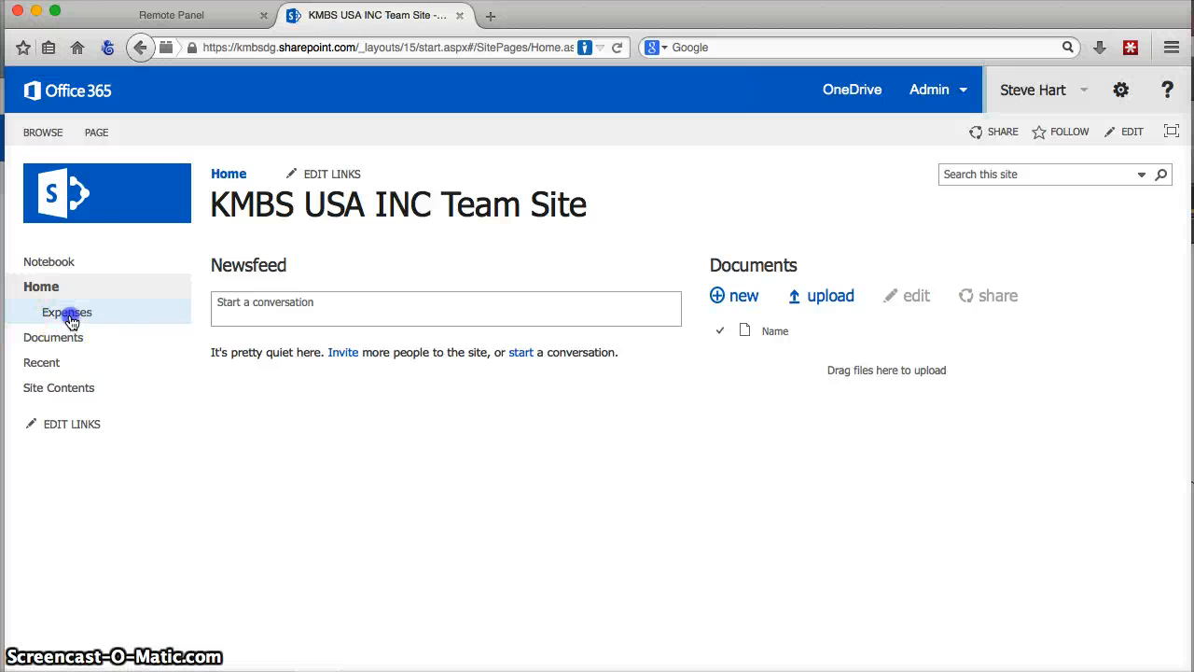
Step: Open the Expenses library and go into its empty 2014 folder
left_click(66, 312)
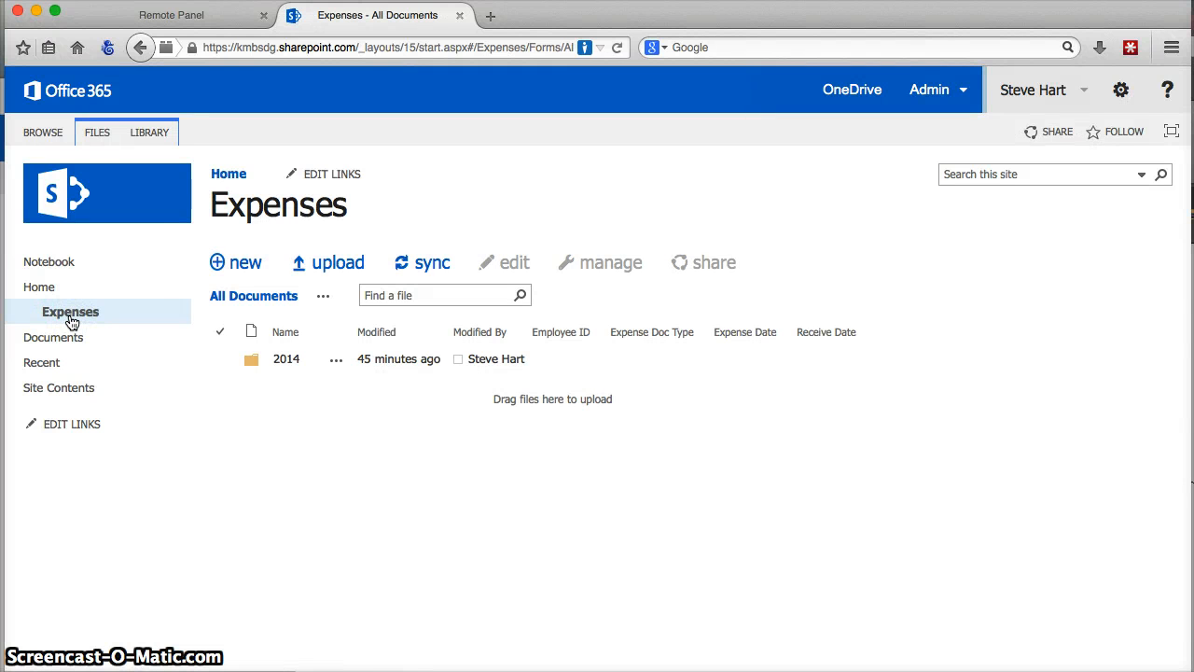
left_click(287, 359)
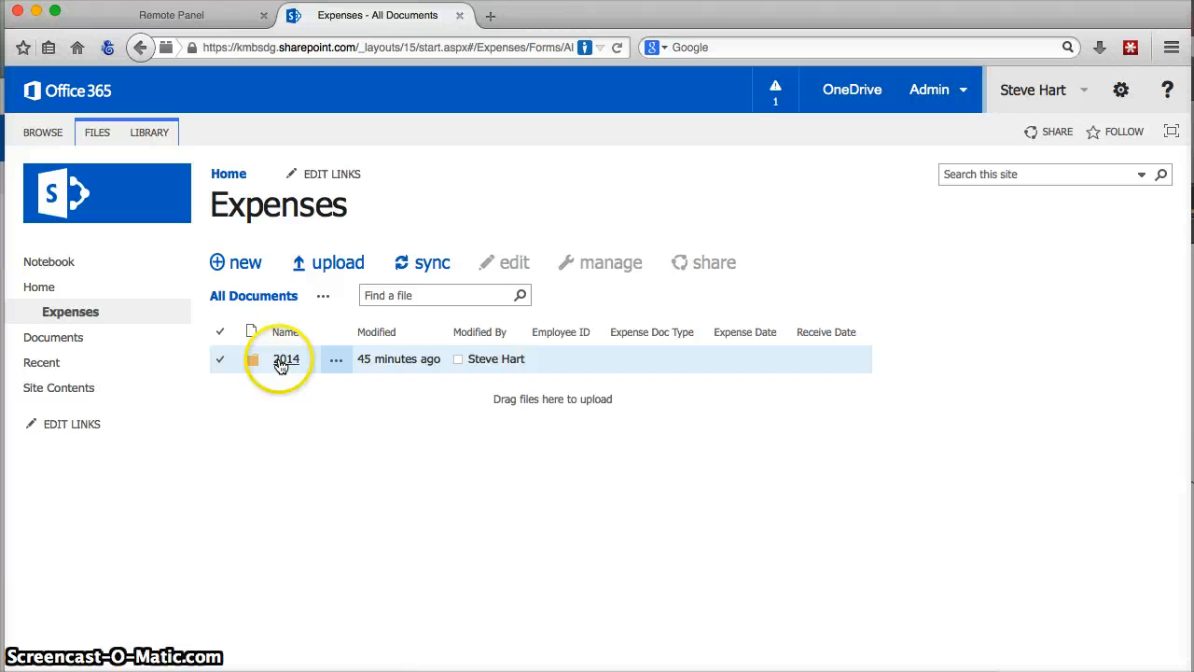
left_click(286, 359)
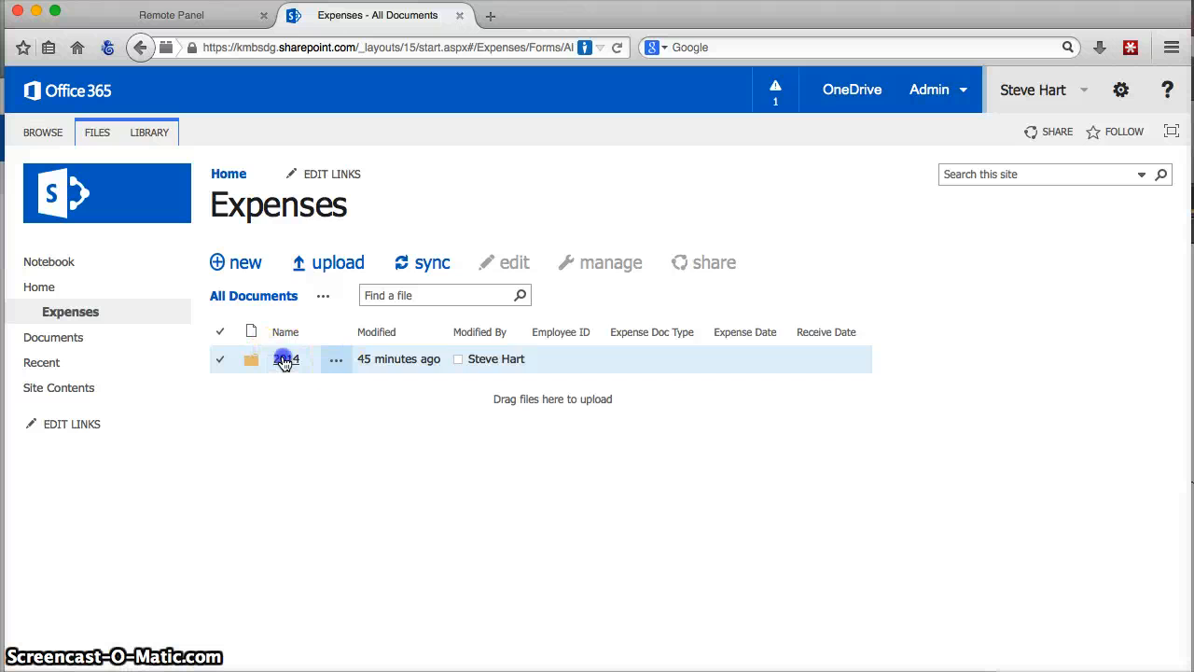
double_click(286, 359)
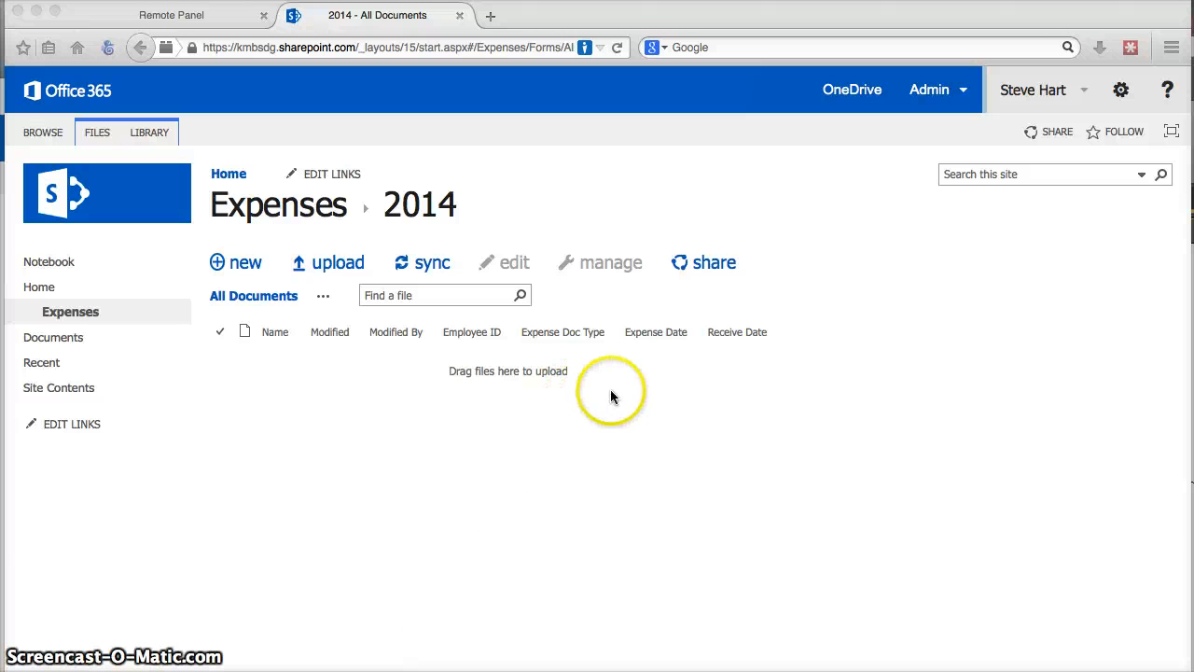
mouse_move(690, 411)
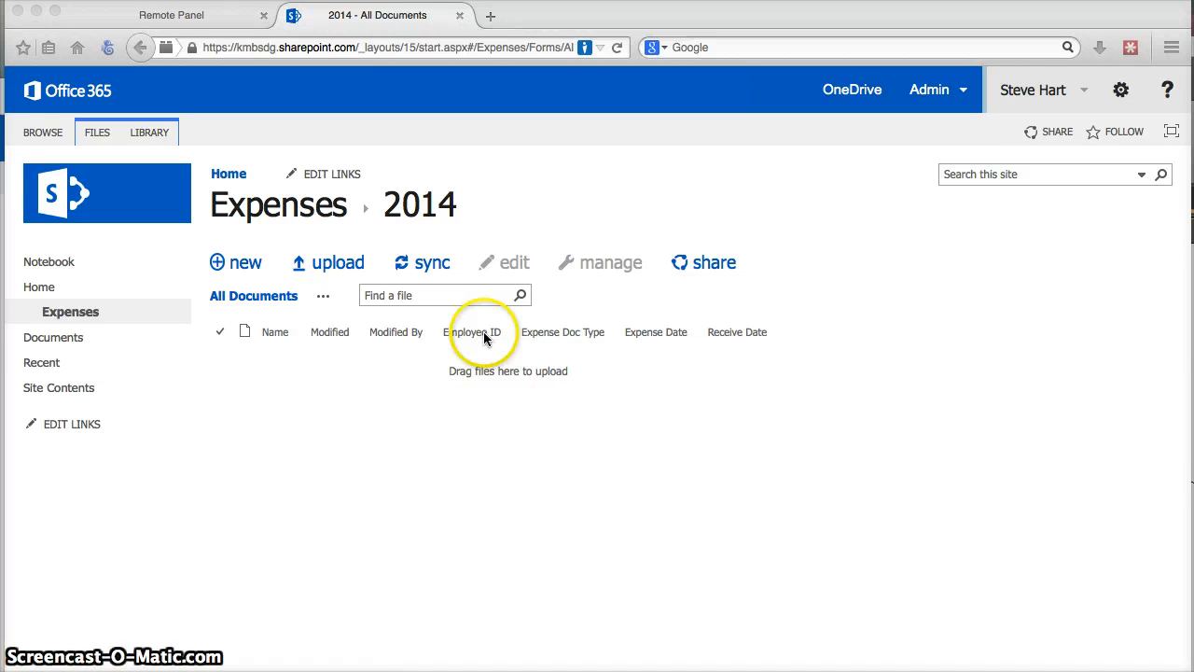
mouse_move(574, 343)
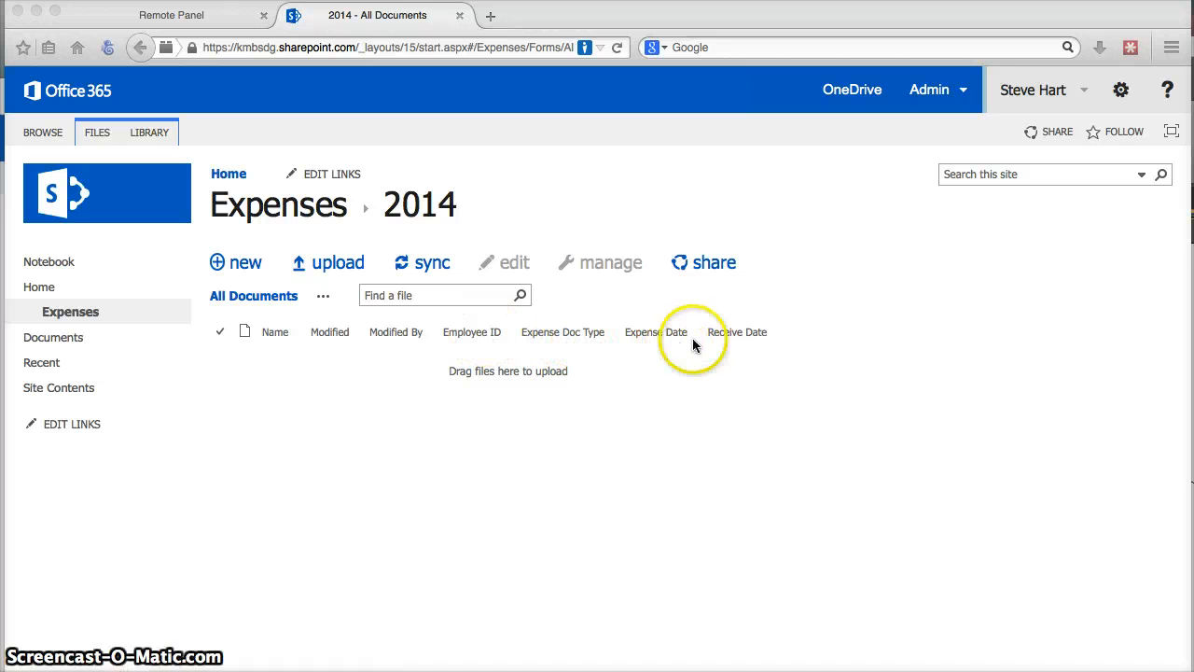
mouse_move(747, 353)
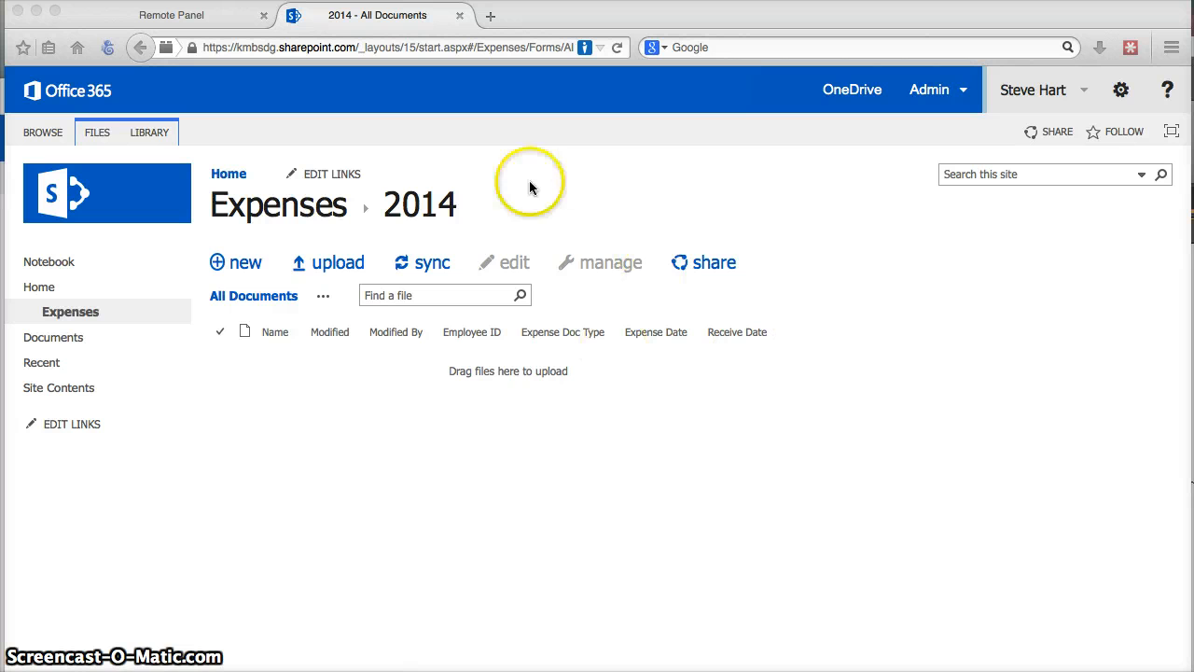
mouse_move(319, 385)
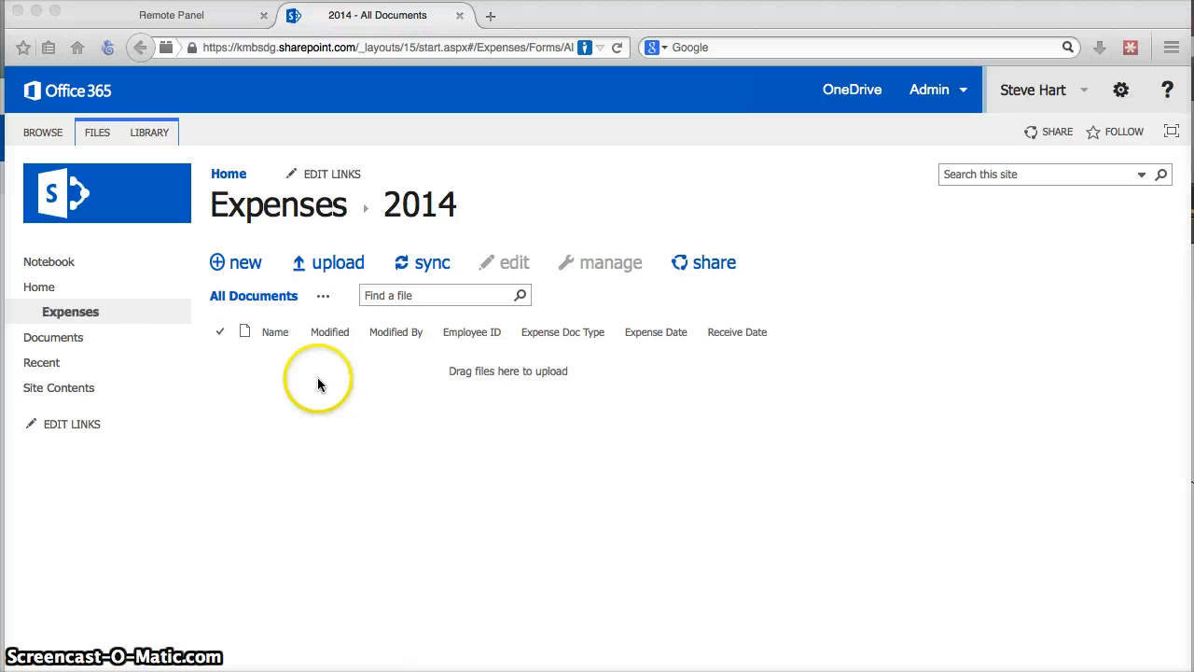
mouse_move(222, 76)
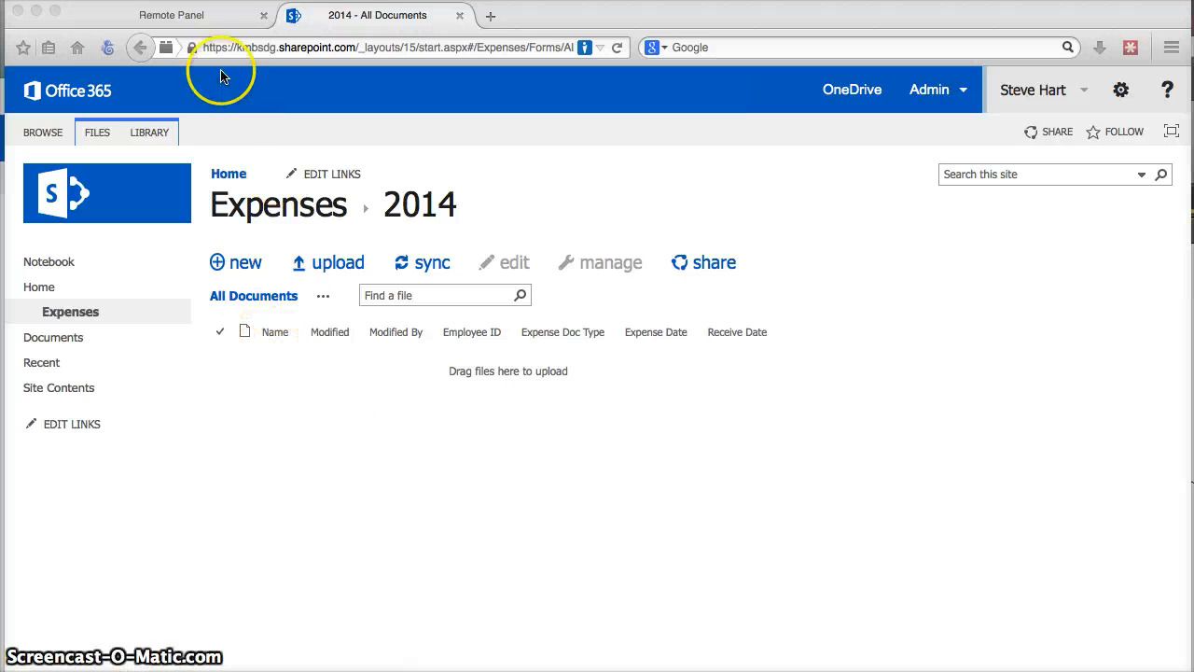
Step: On the bizhub Remote Panel login screen, enter User ID 123 on the keypad
left_click(171, 15)
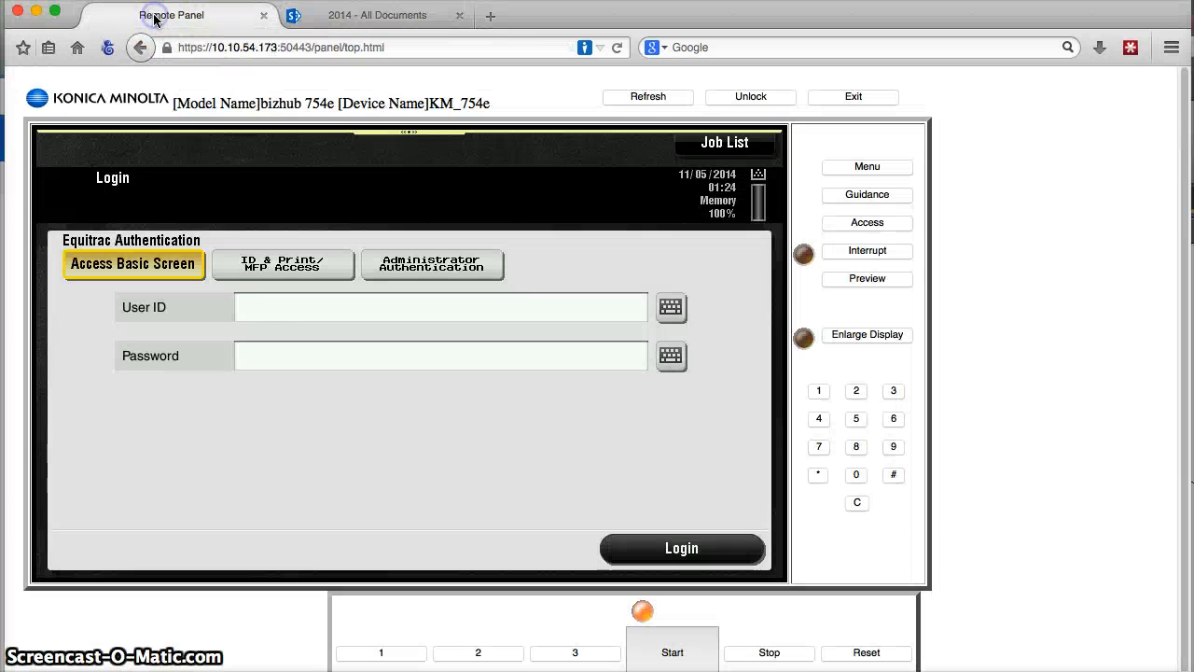
mouse_move(328, 505)
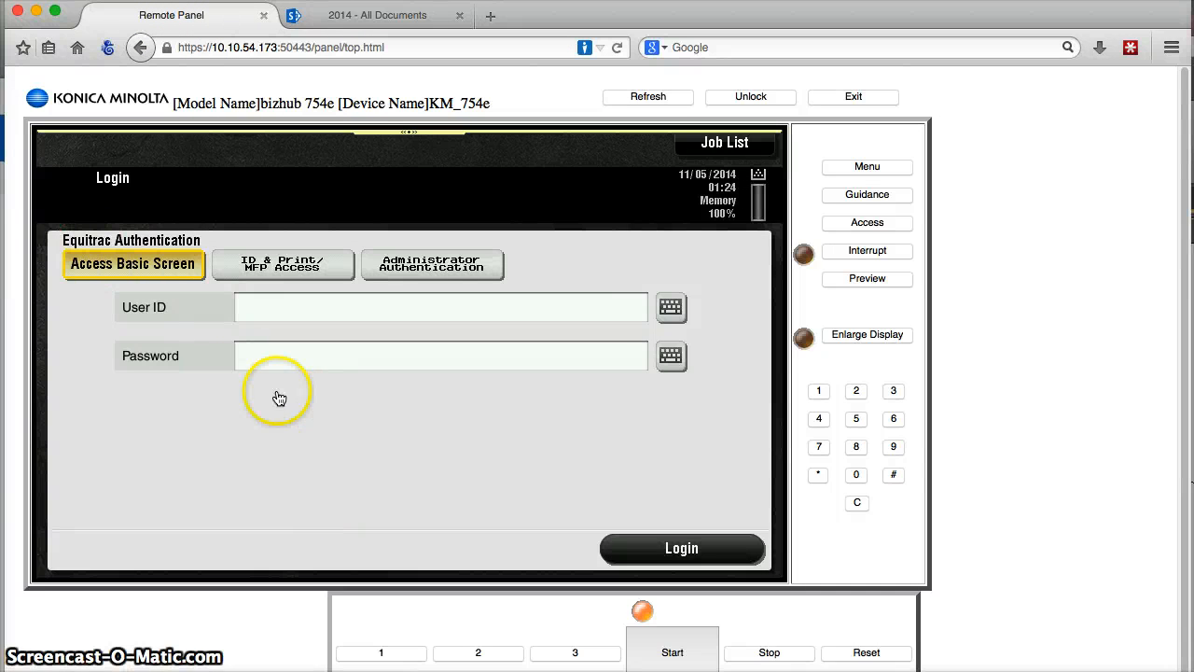
mouse_move(171, 252)
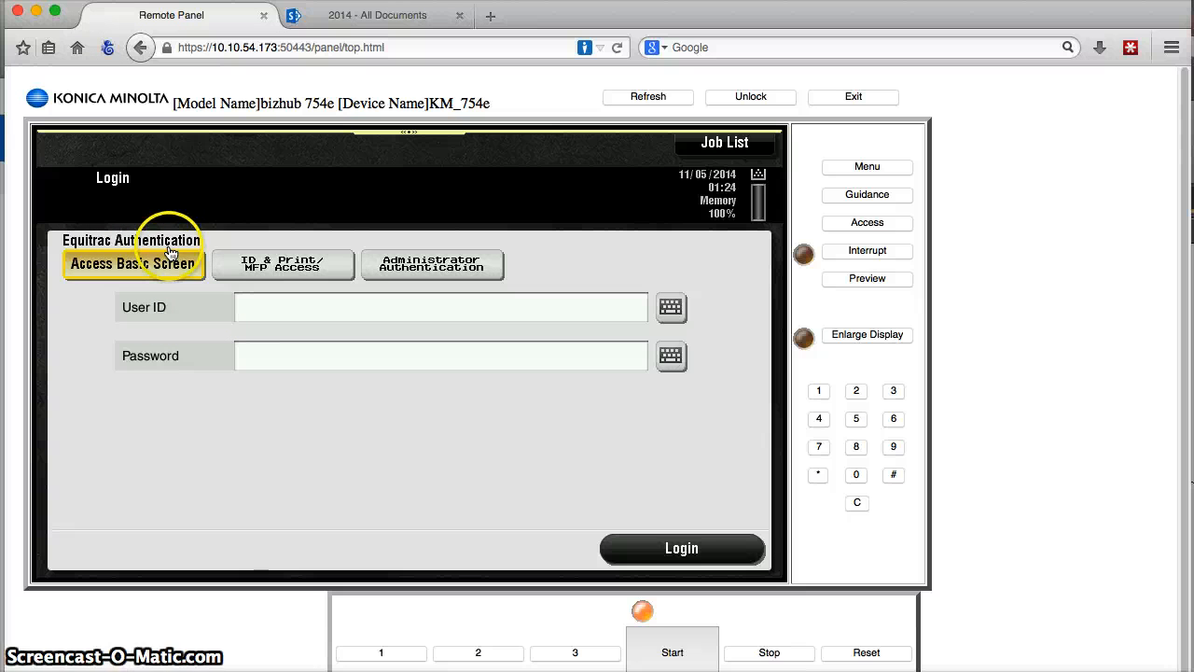
mouse_move(239, 431)
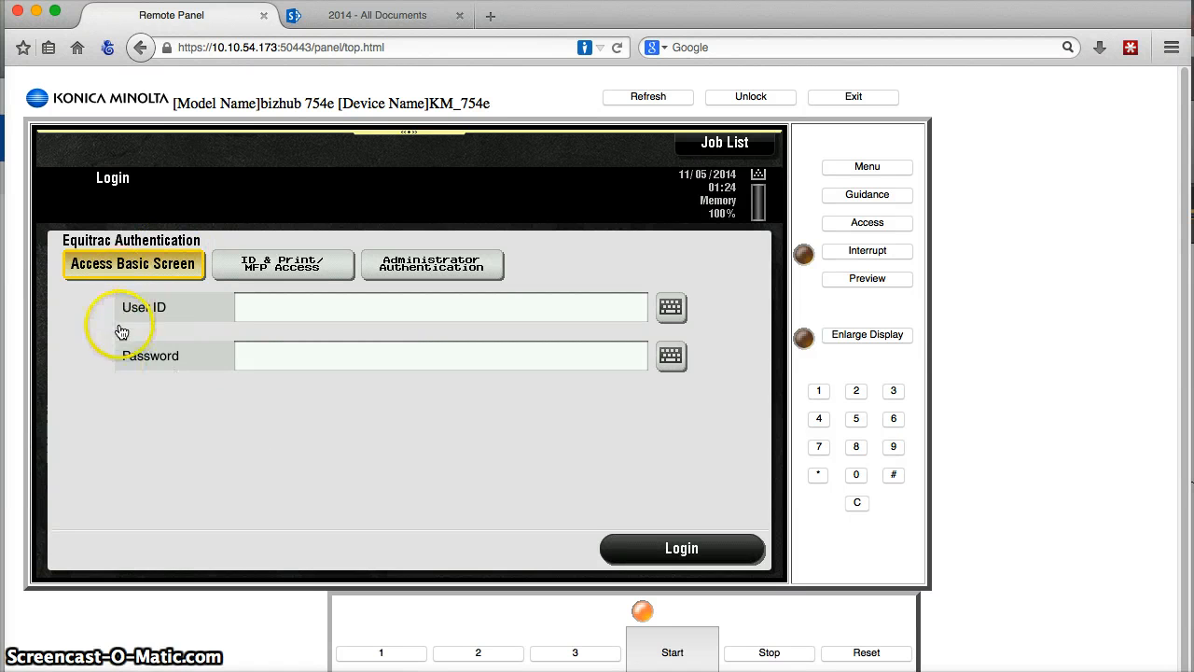
mouse_move(253, 463)
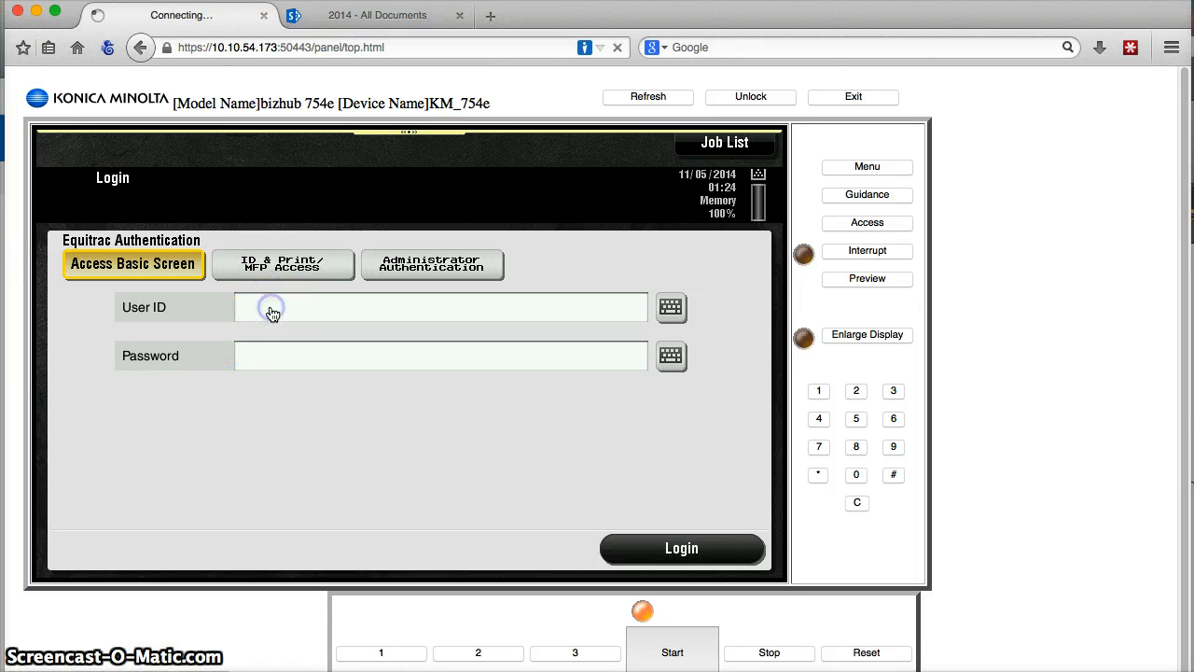
left_click(438, 307)
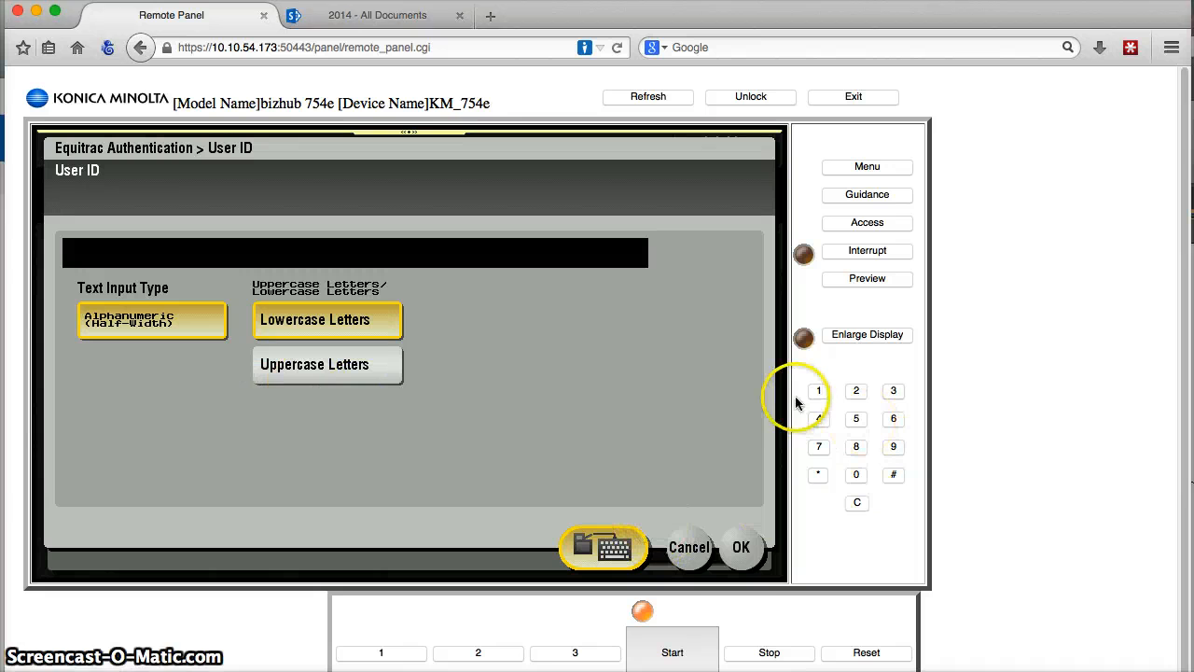
left_click(818, 390)
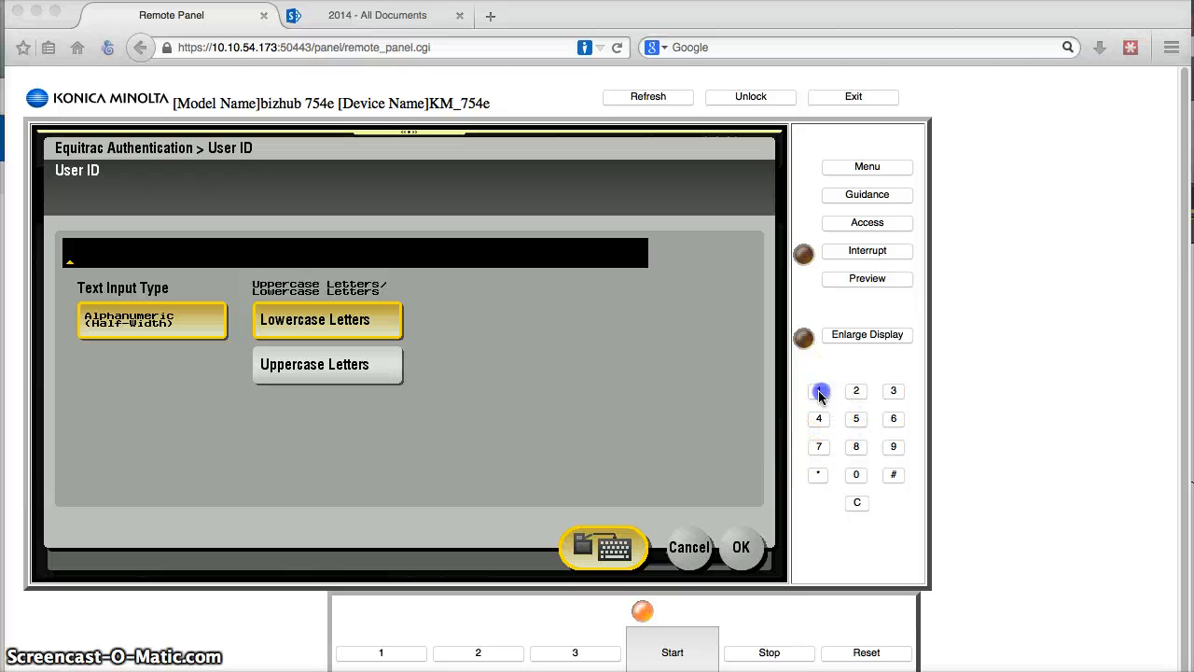
left_click(818, 391)
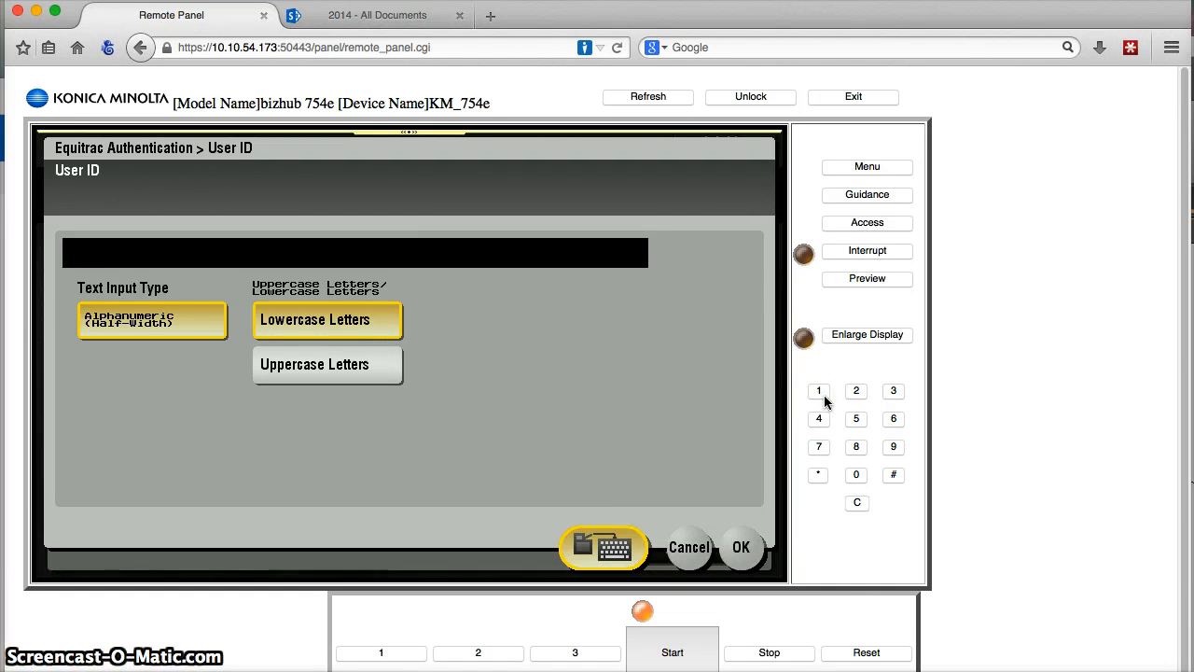
left_click(818, 391)
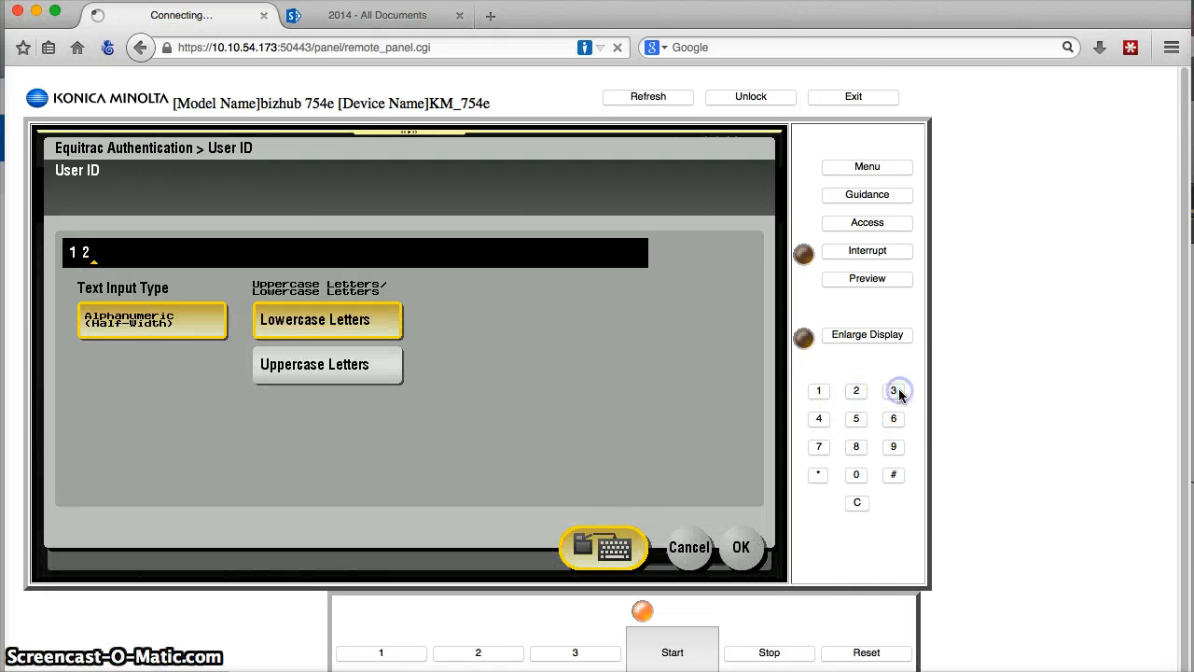
left_click(893, 390)
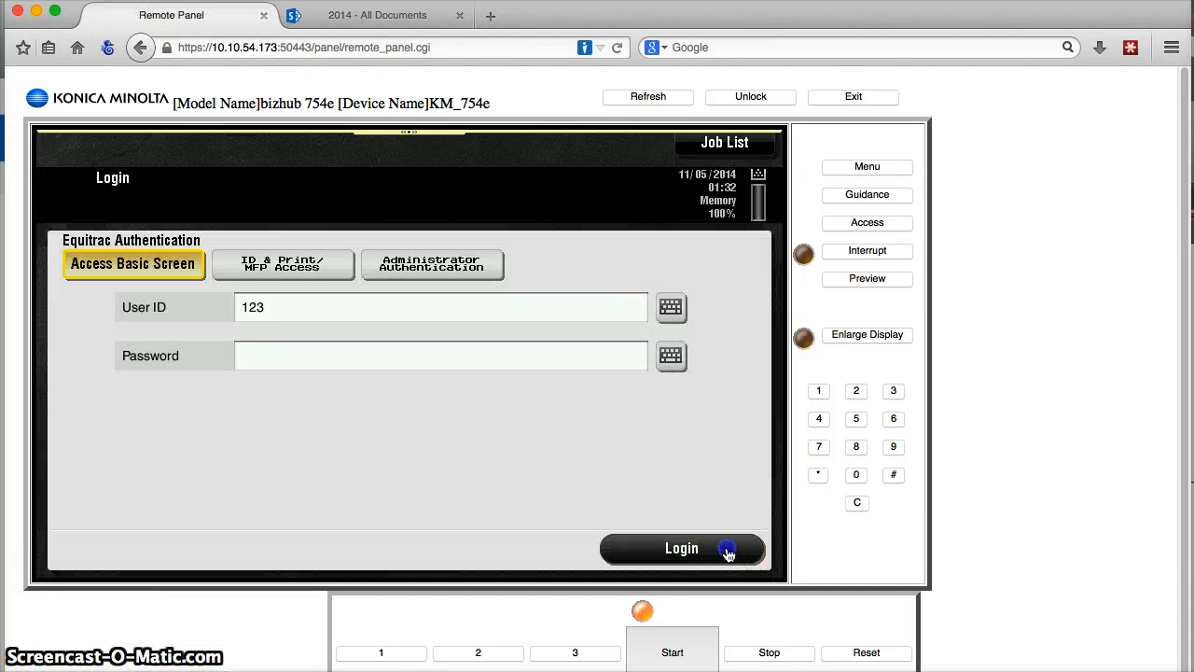
Step: Log in as user 123 and launch the SharePoint 2013 scan function
left_click(681, 547)
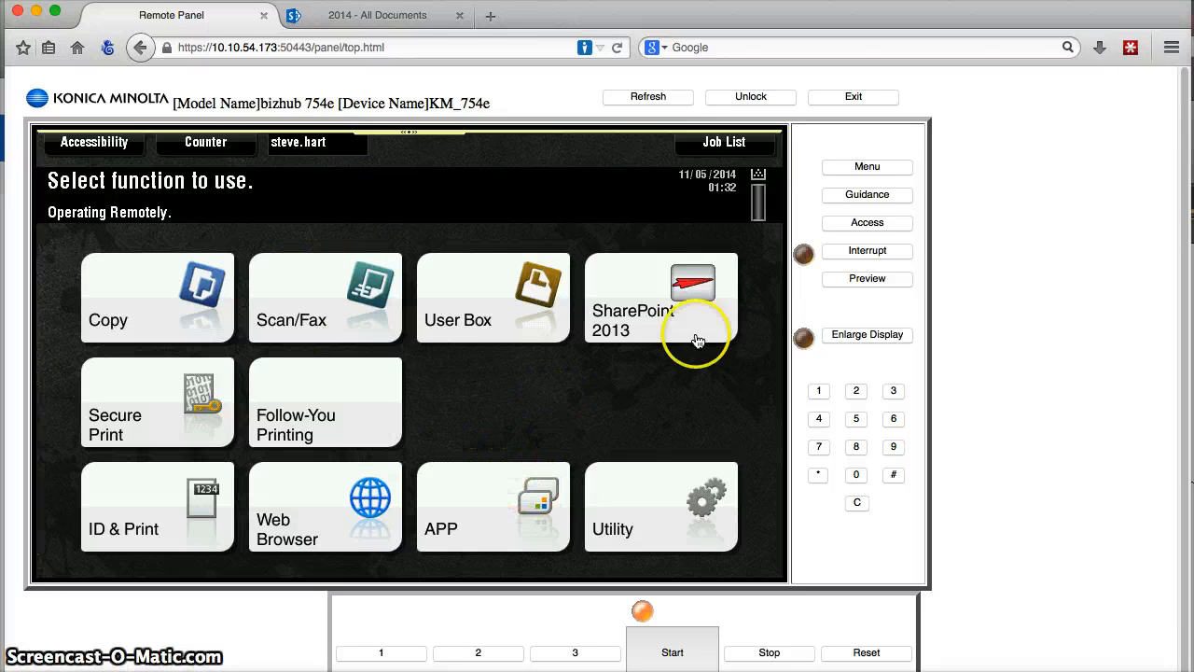
mouse_move(171, 321)
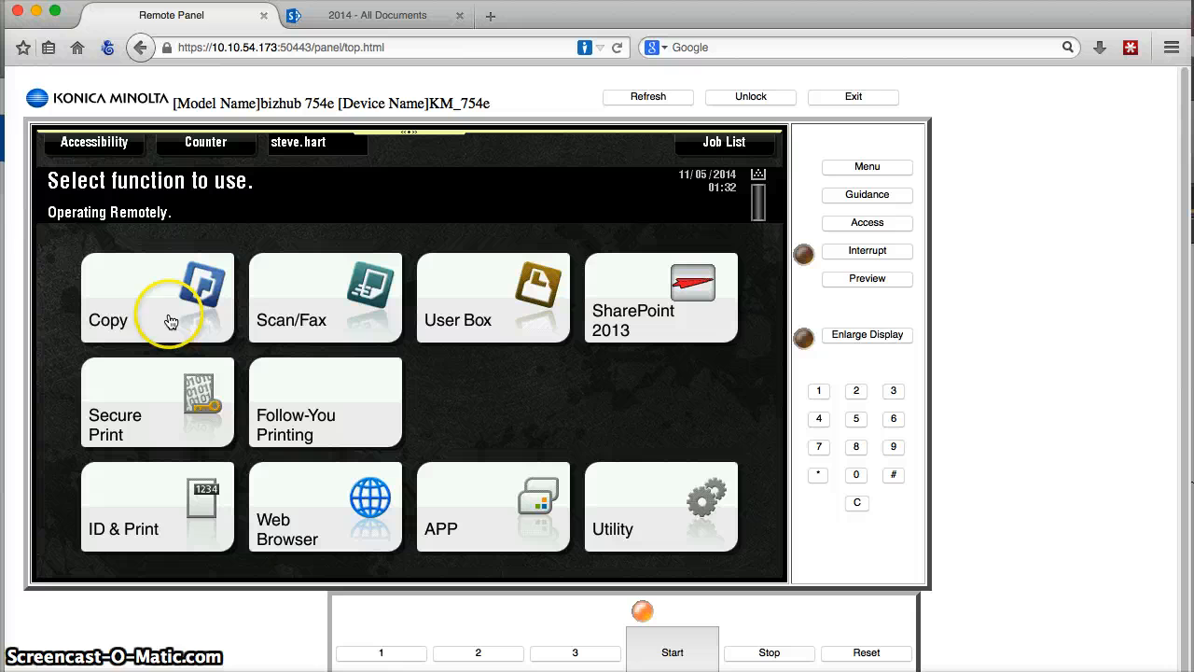
mouse_move(338, 347)
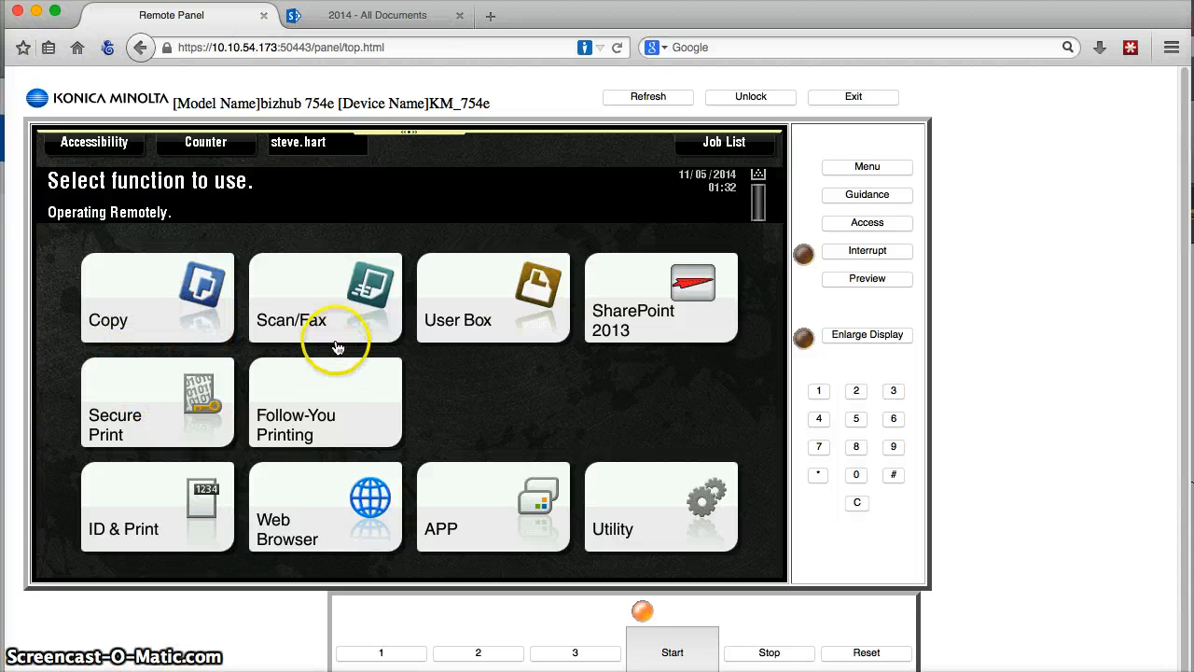
mouse_move(571, 367)
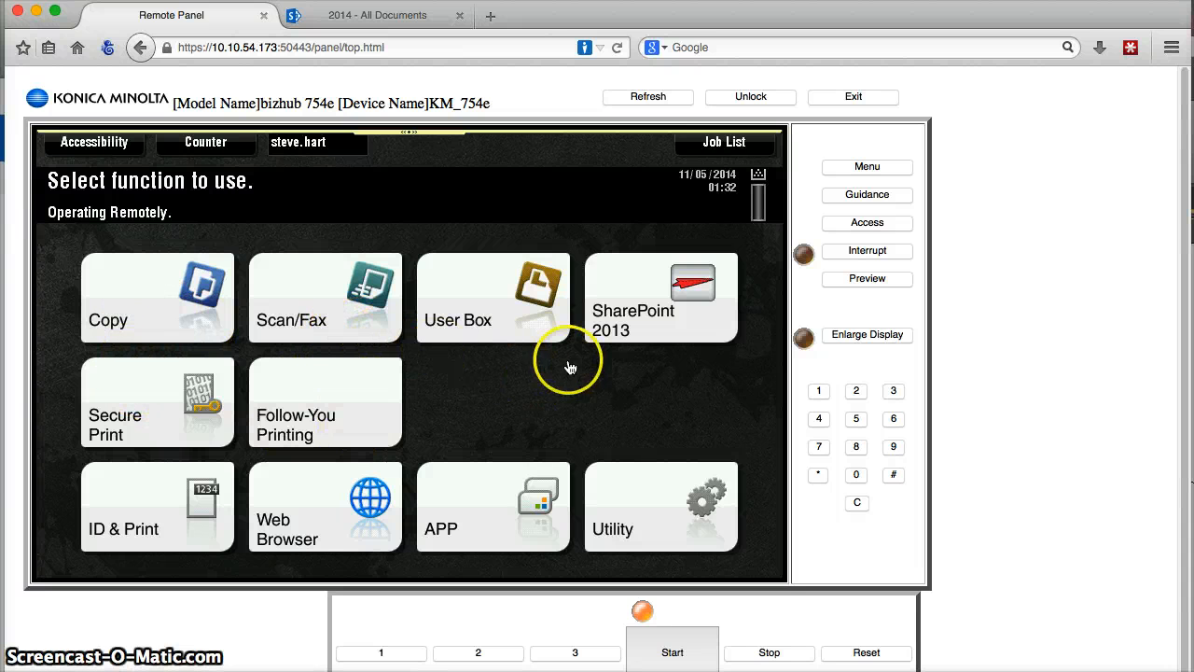
mouse_move(714, 405)
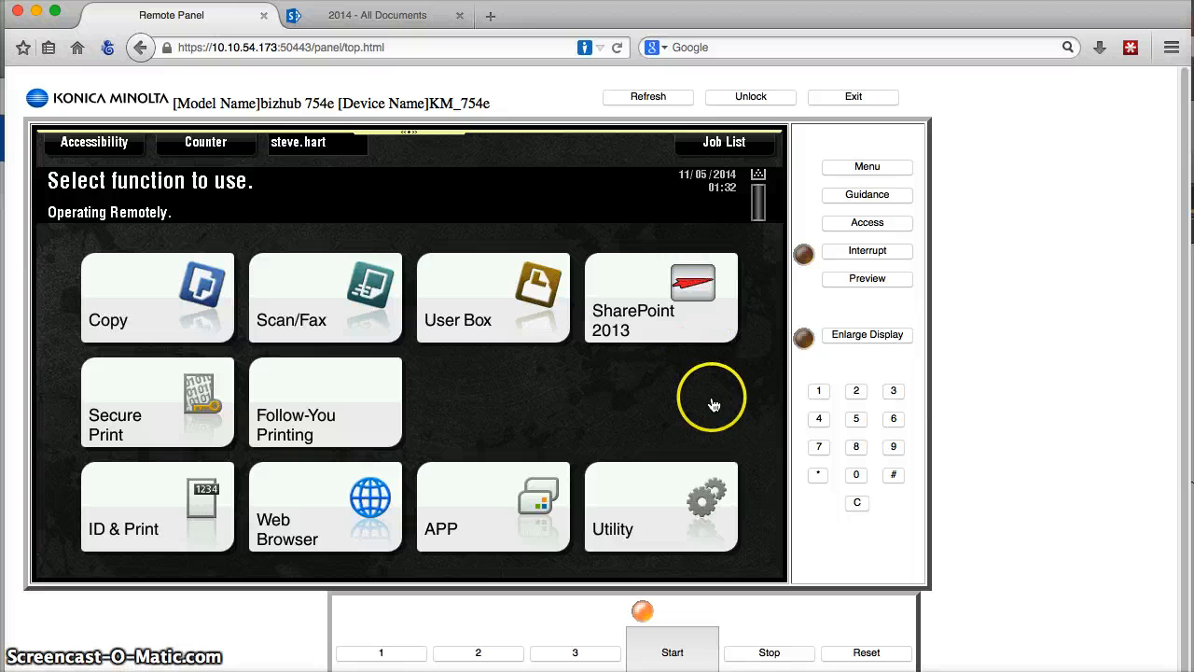
mouse_move(681, 377)
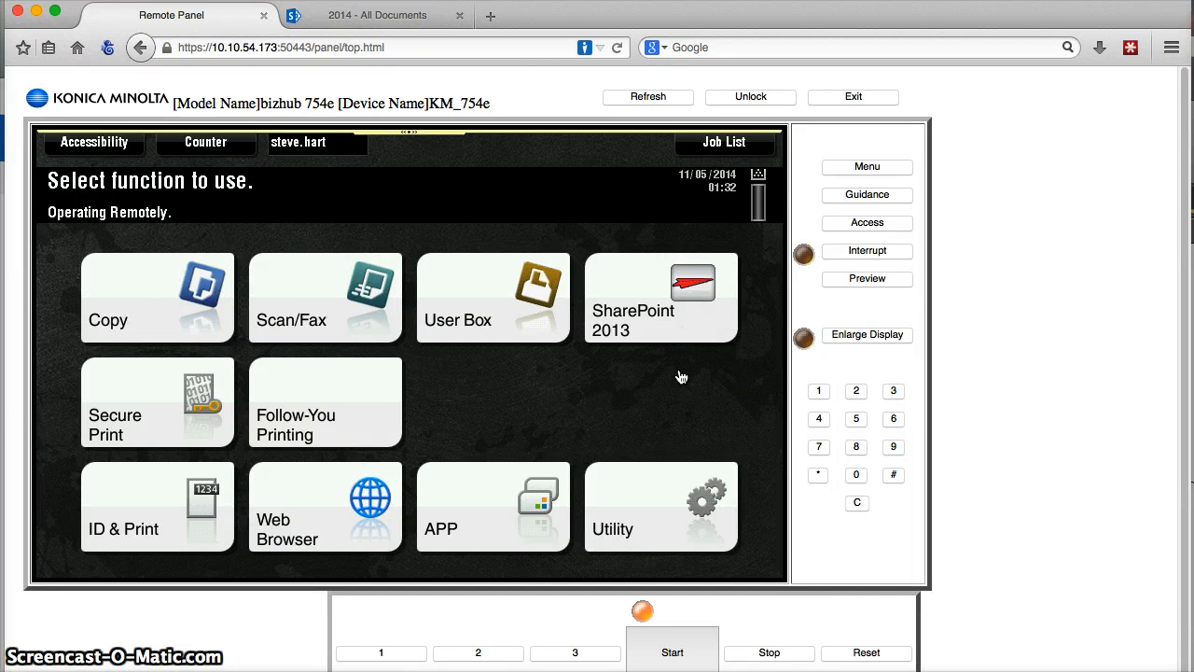
left_click(660, 298)
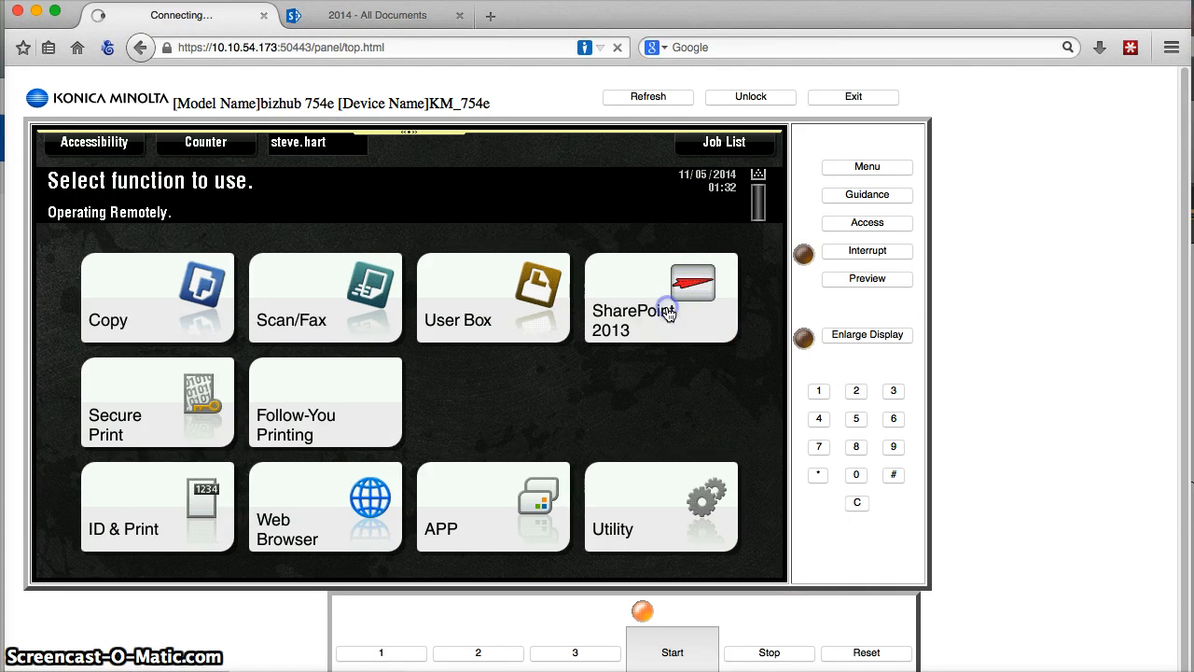
Step: Refresh the panel once connected and open the Expenses destination form
left_click(660, 297)
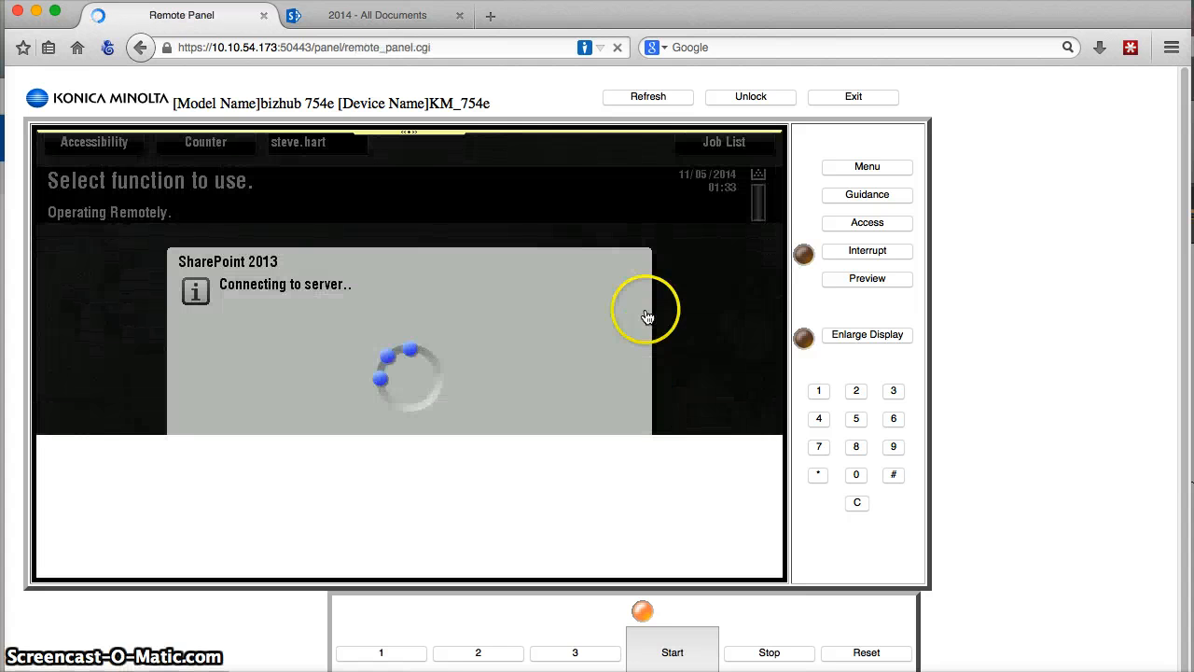
left_click(647, 97)
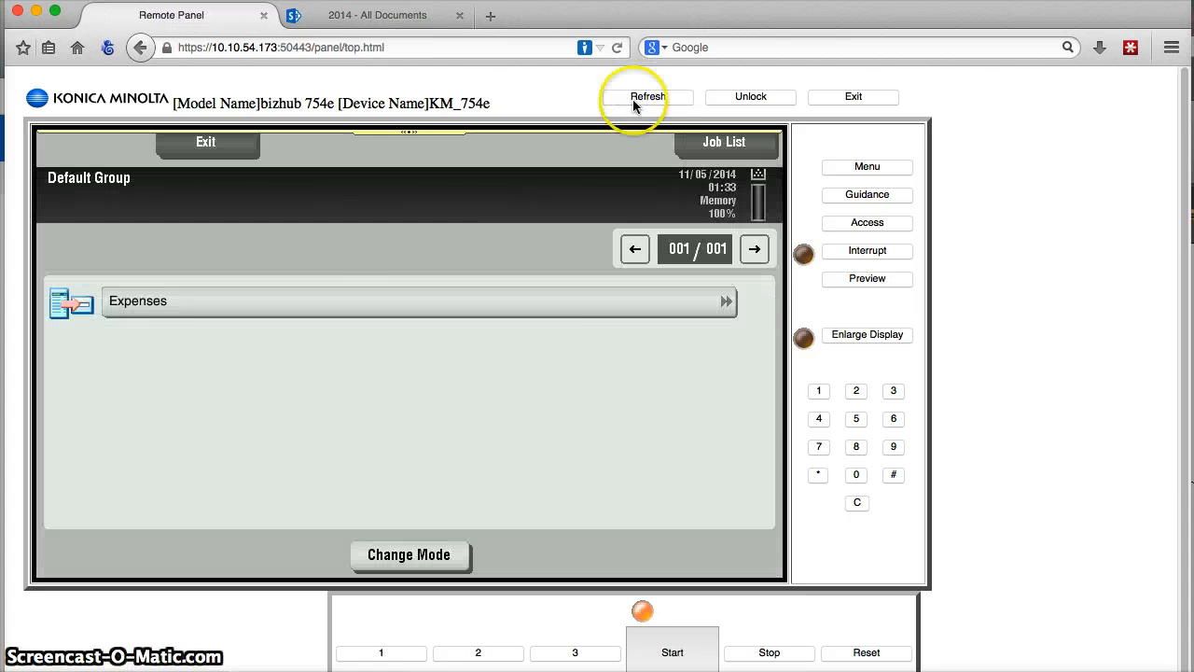
left_click(647, 96)
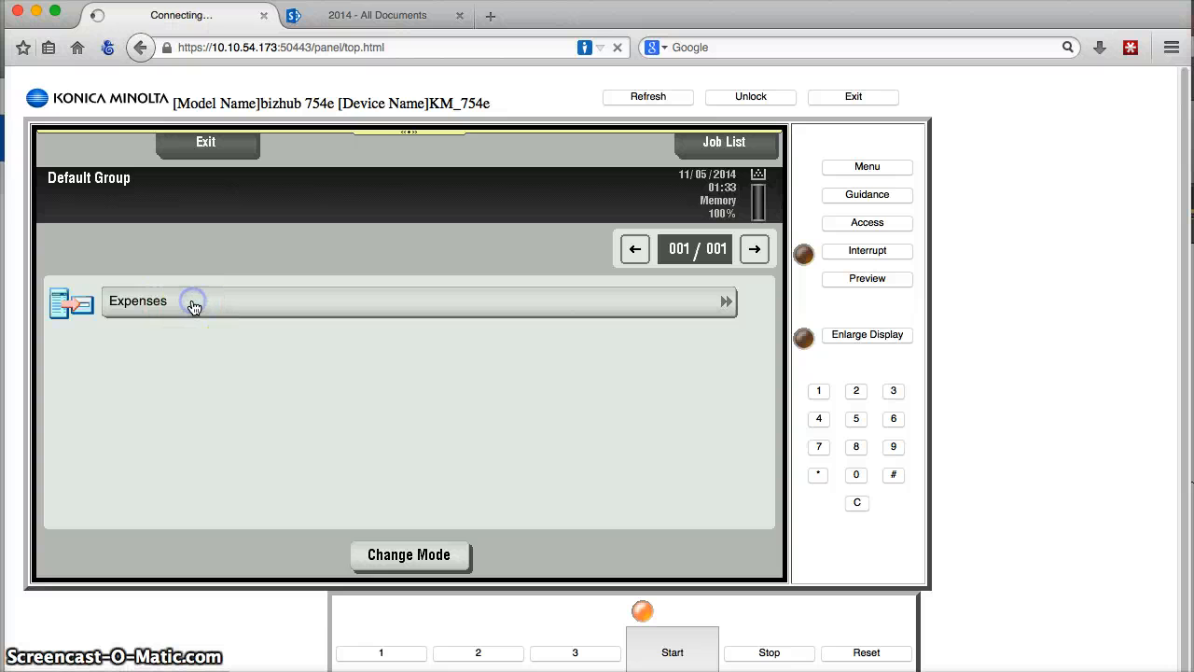
left_click(137, 300)
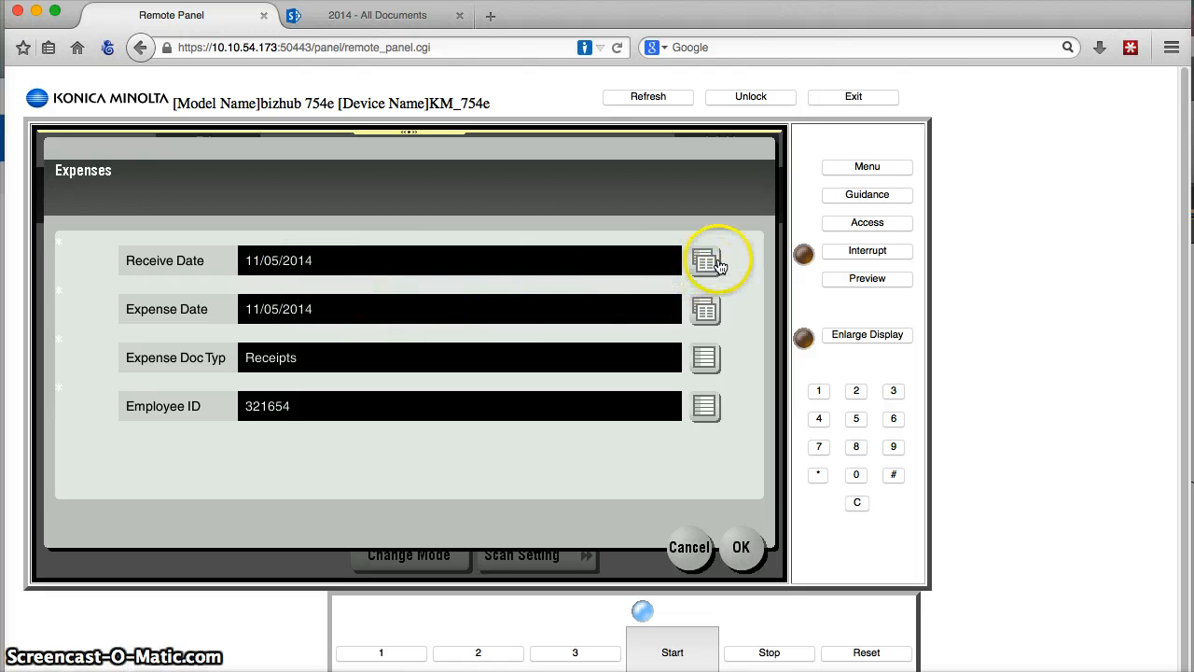
Step: Change the Receive Date month to 09, making it 09/09/2014
left_click(706, 259)
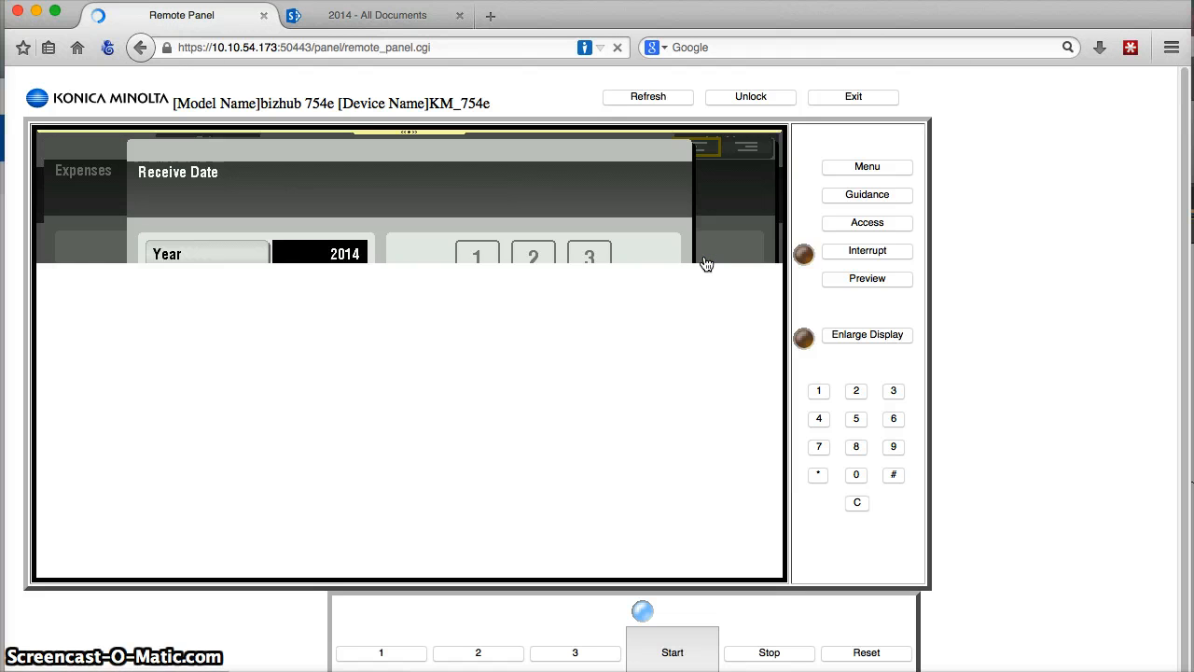
left_click(206, 291)
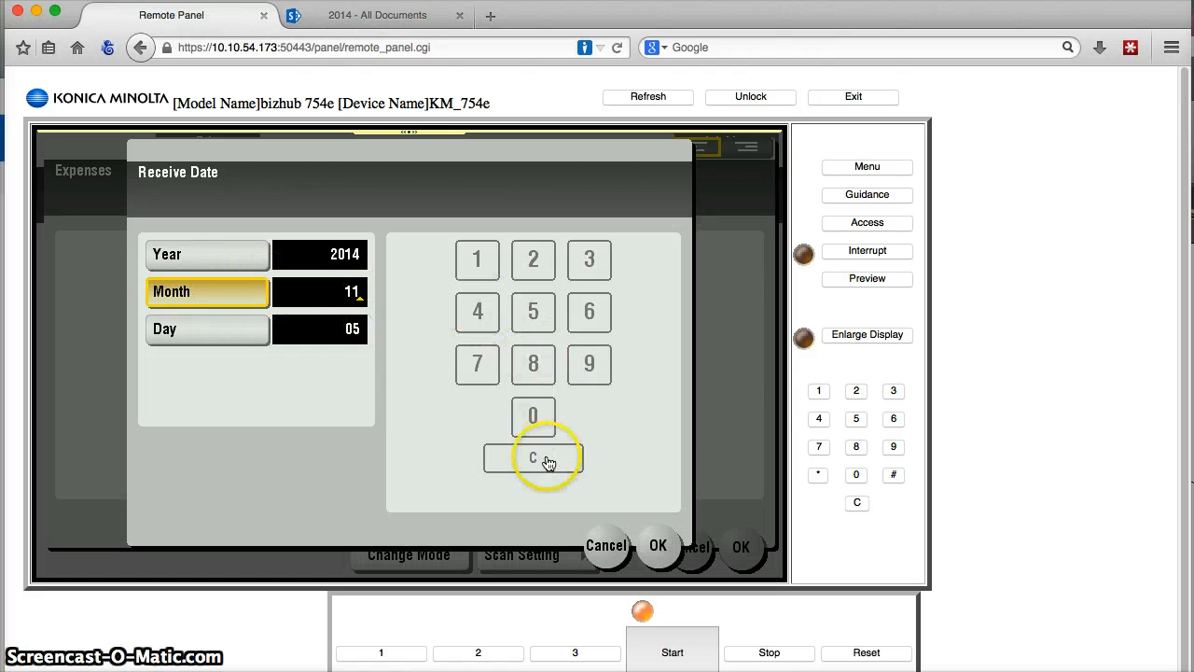
left_click(533, 457)
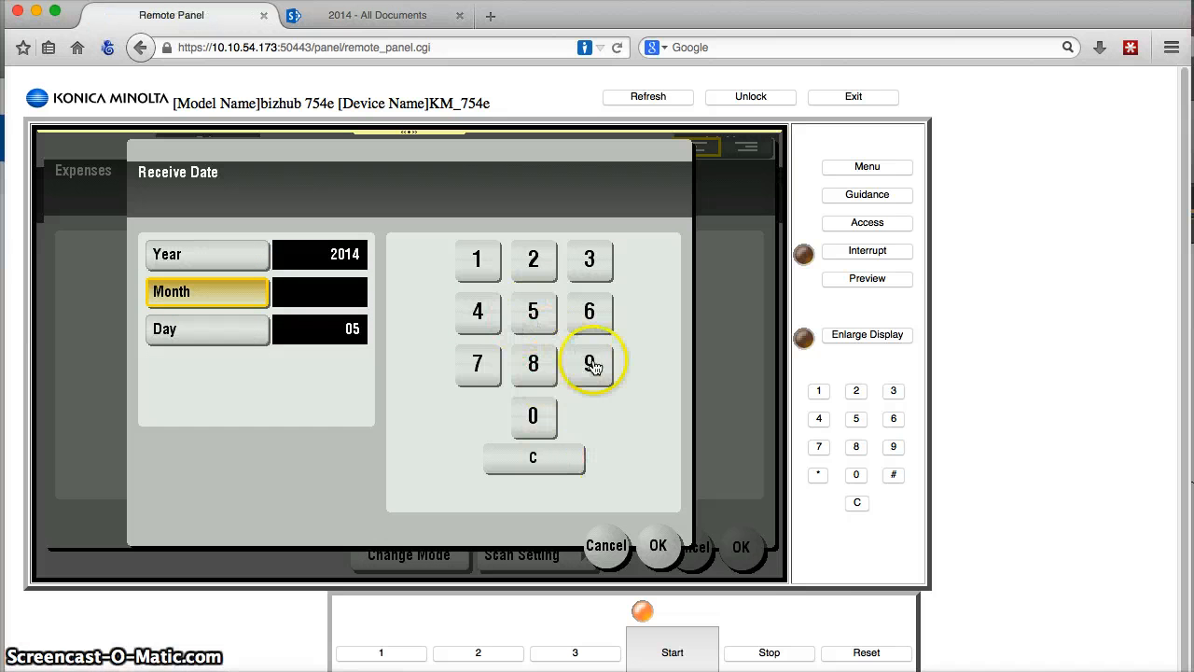
left_click(589, 363)
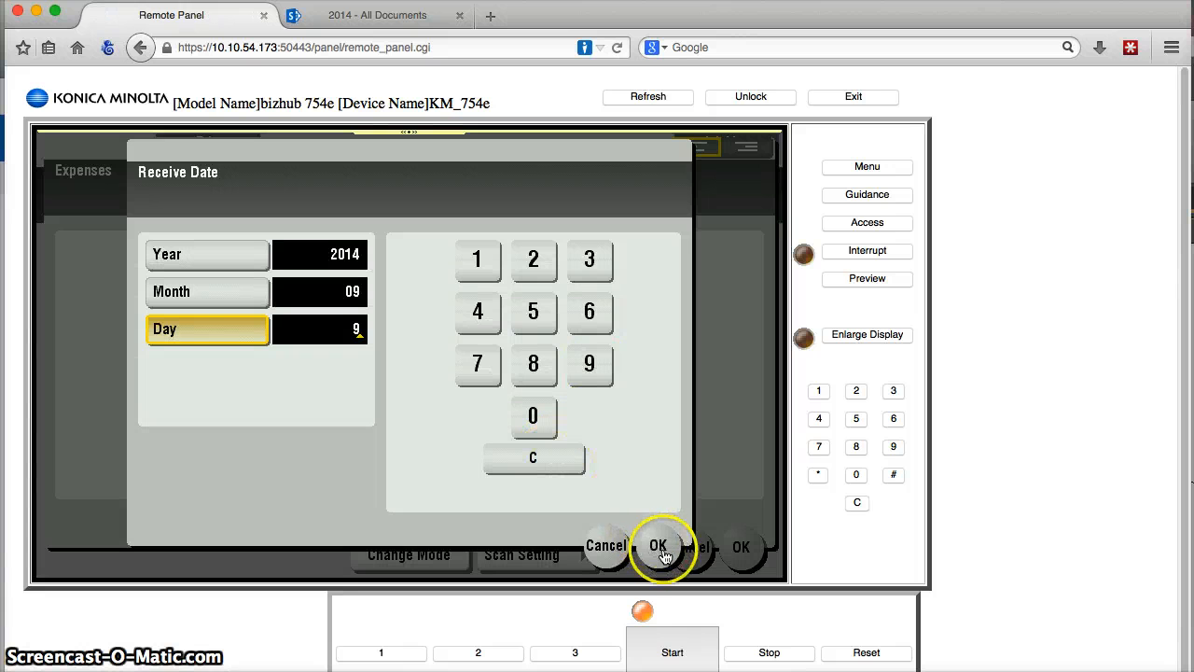
left_click(658, 546)
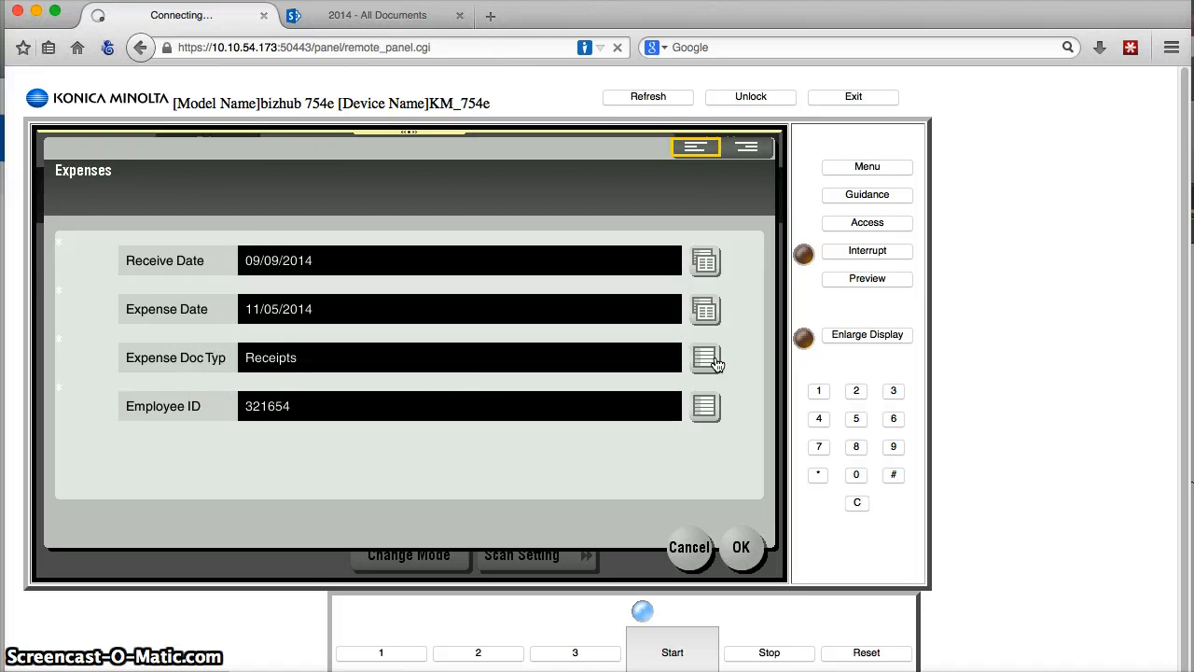
Step: Keep Receipts as the Expense Doc Type and confirm it
left_click(705, 357)
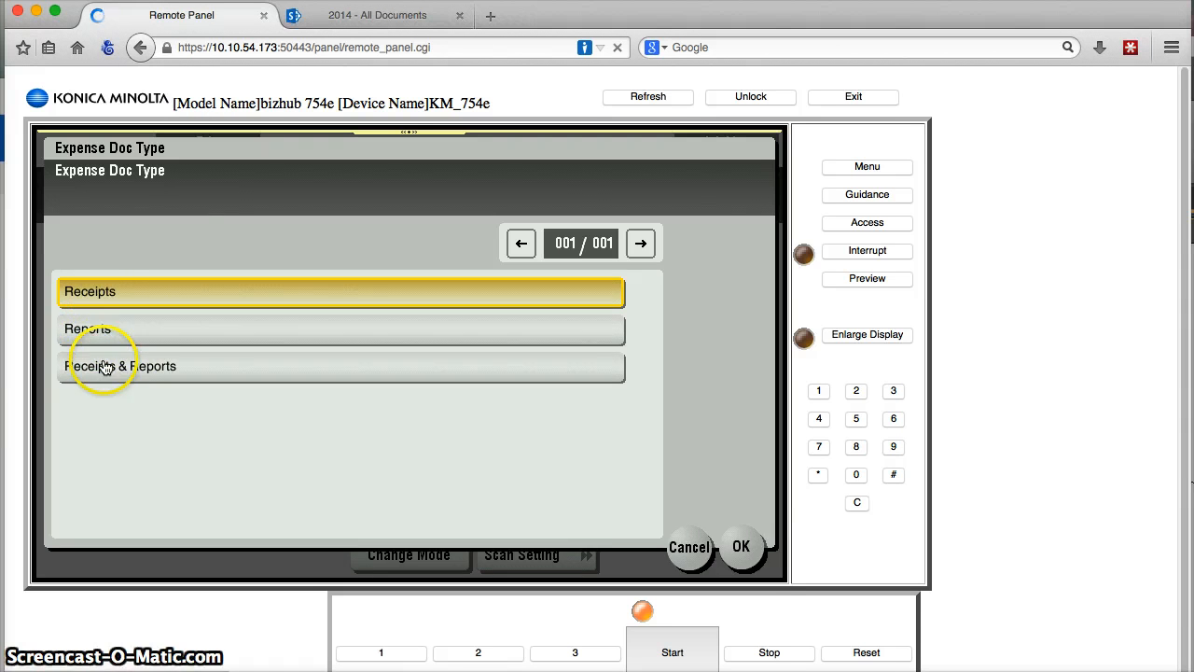
left_click(340, 328)
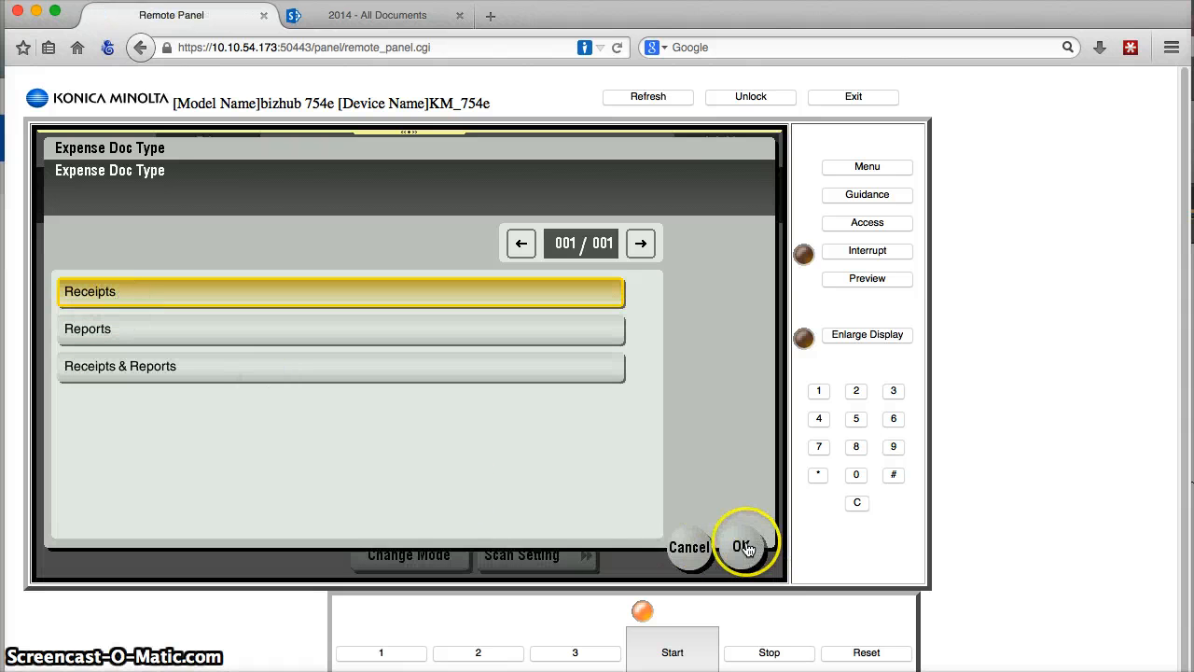
left_click(743, 546)
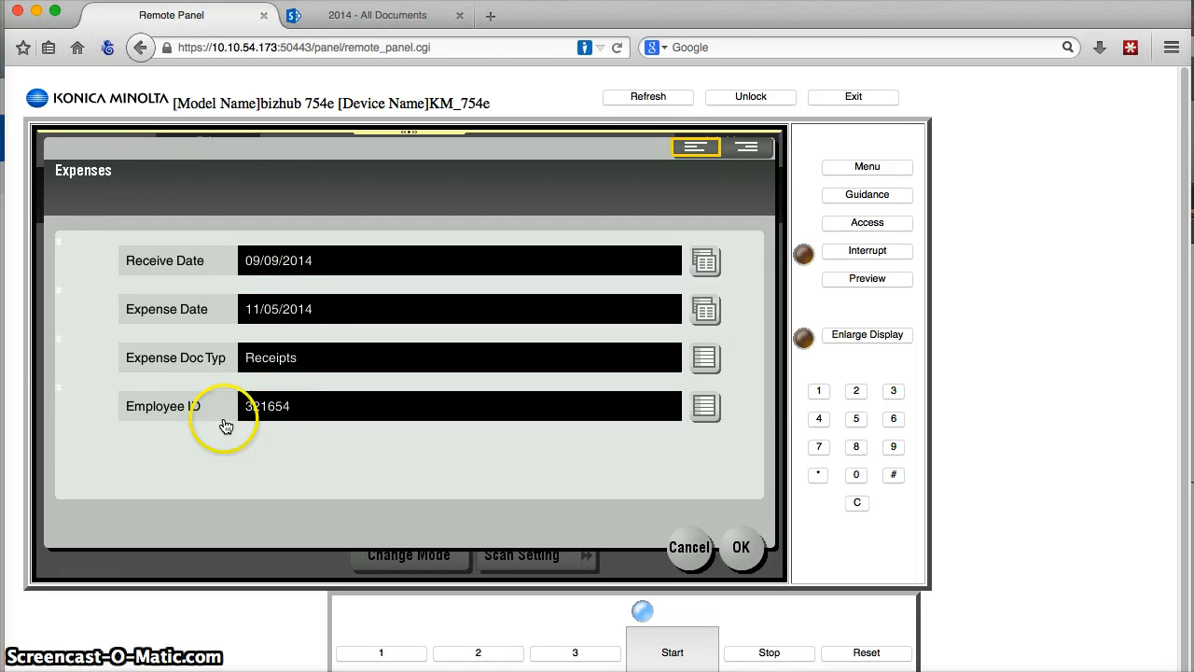
mouse_move(290, 416)
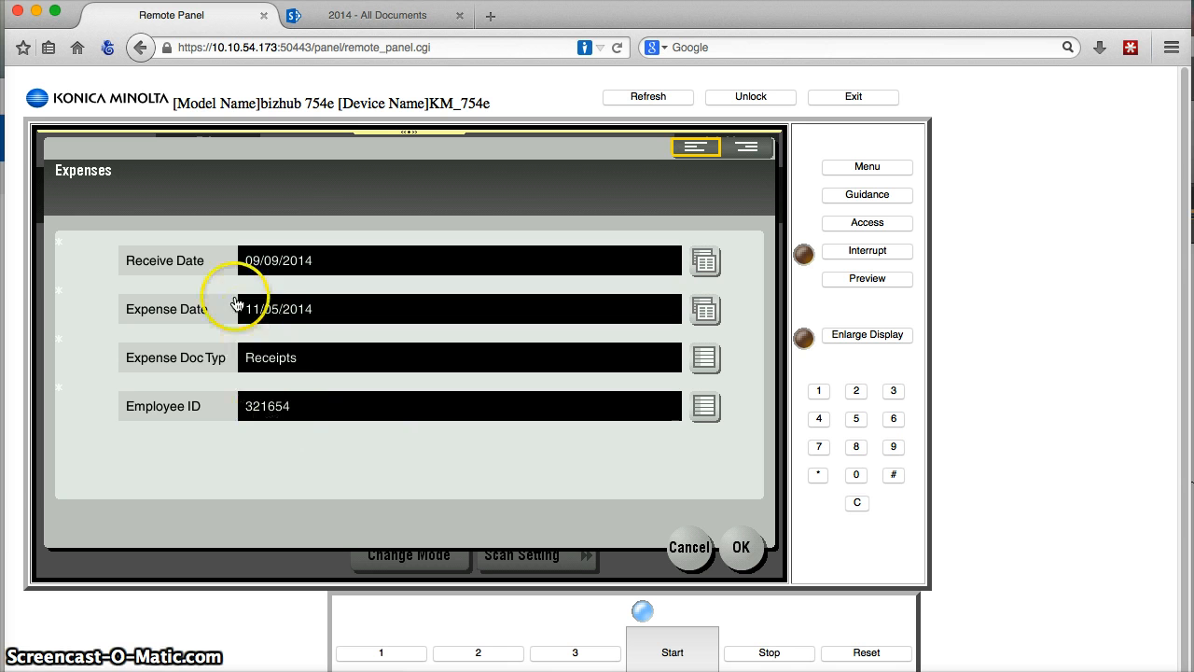
mouse_move(285, 423)
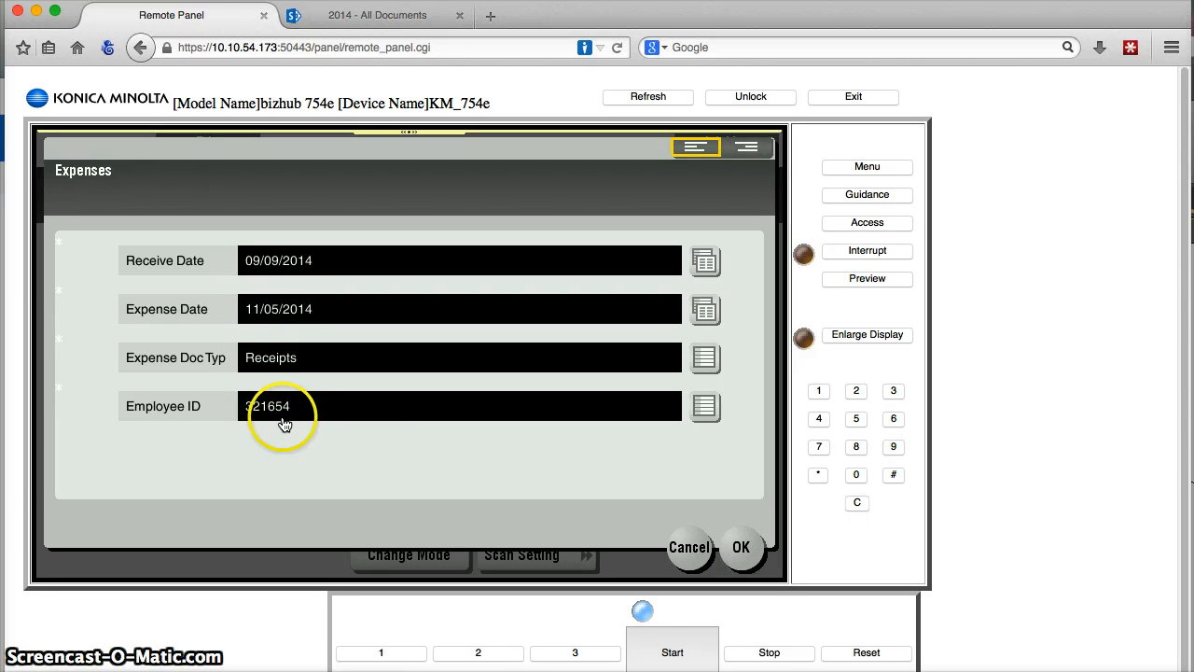
mouse_move(350, 434)
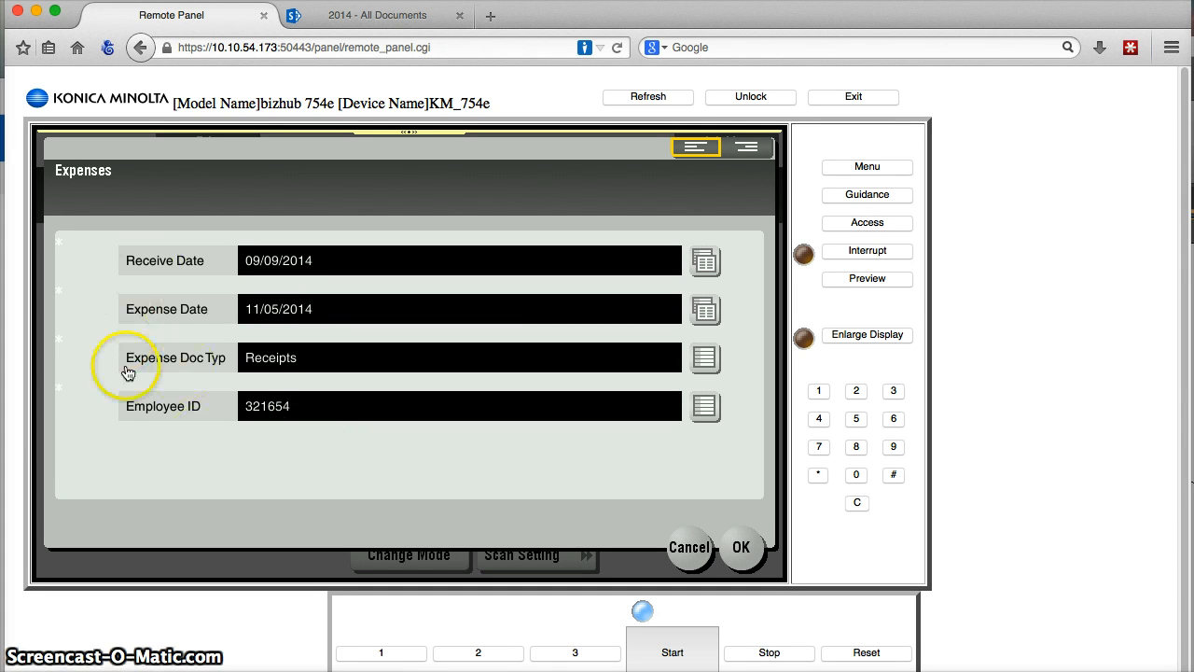
mouse_move(133, 378)
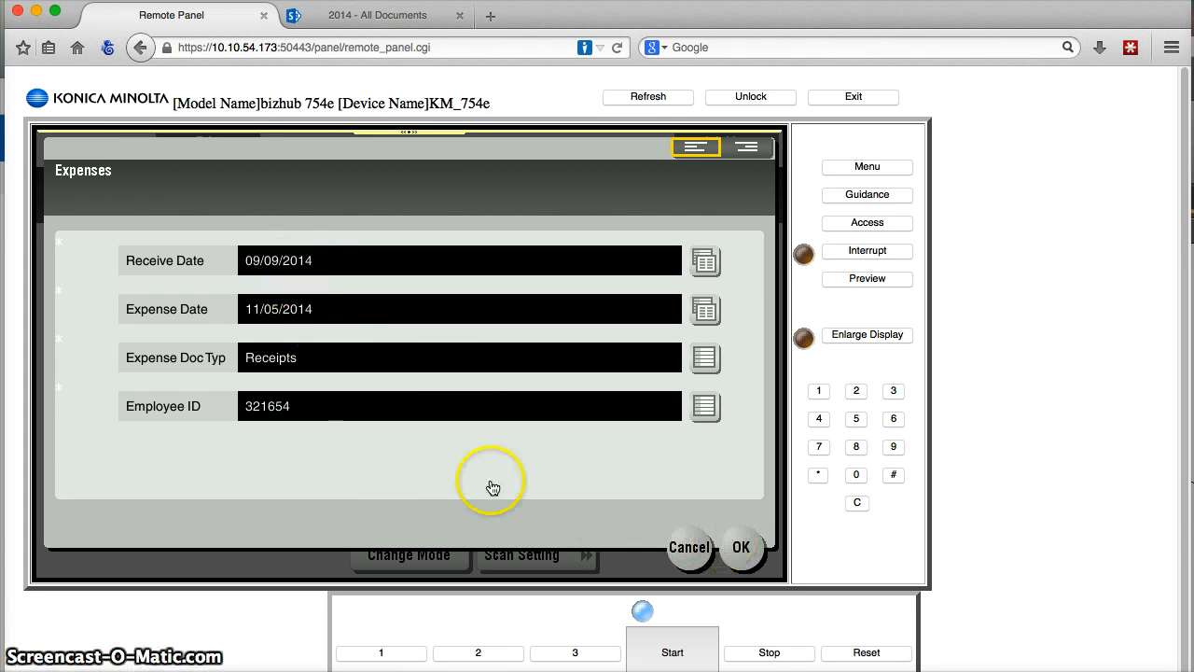
Step: Submit the Expenses form with Employee ID 321654, Receipts and both dates
left_click(741, 547)
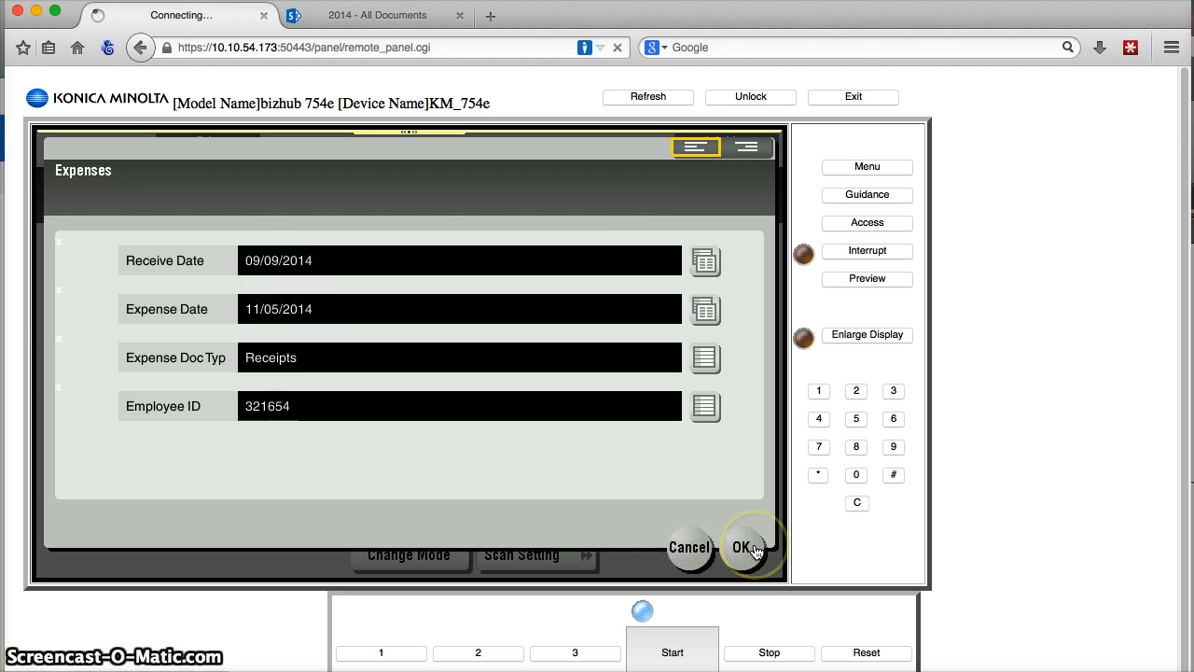
left_click(743, 546)
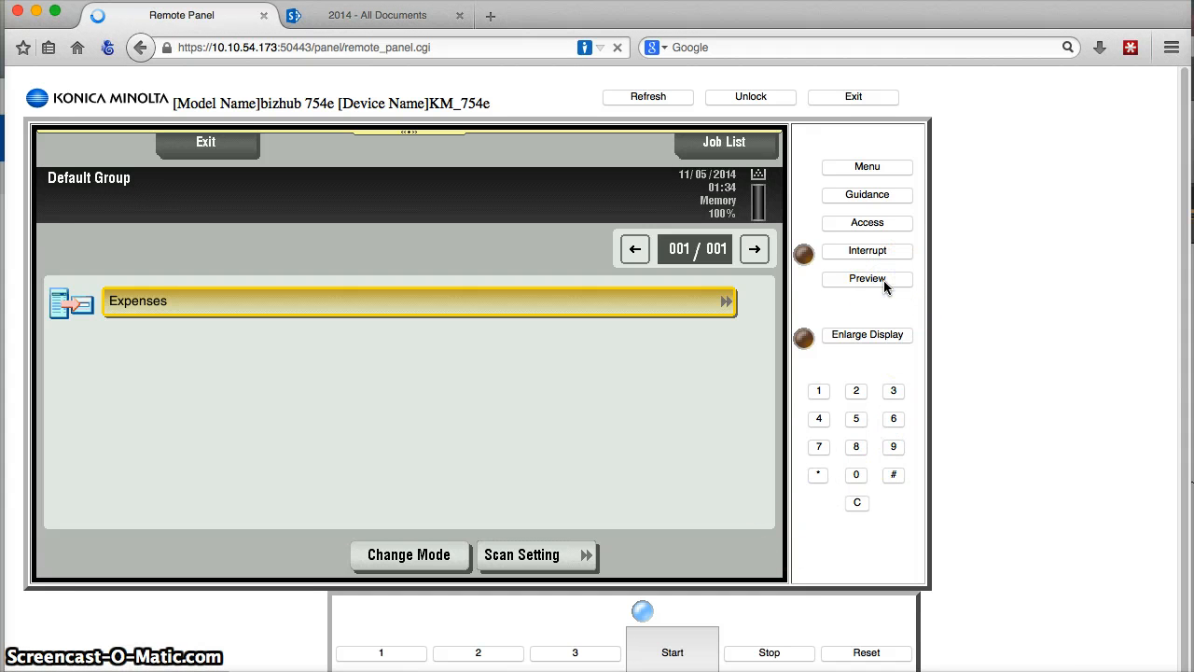
Step: Scan the original and refresh the panel to see the 1/1 page preview
left_click(867, 278)
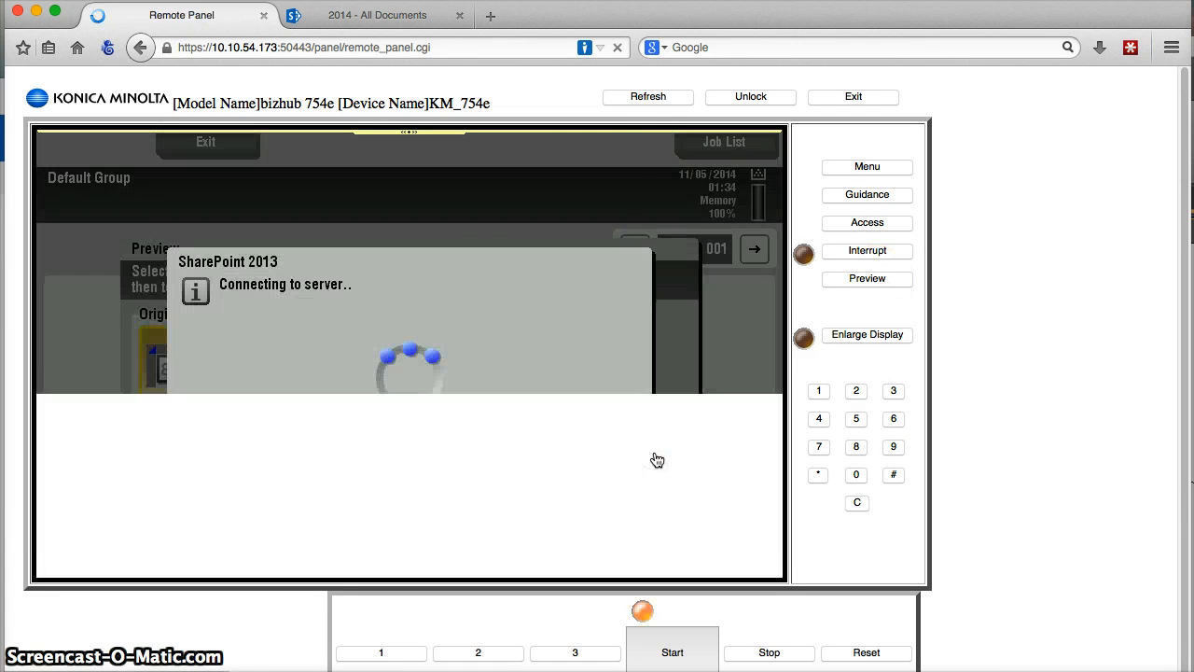
left_click(648, 96)
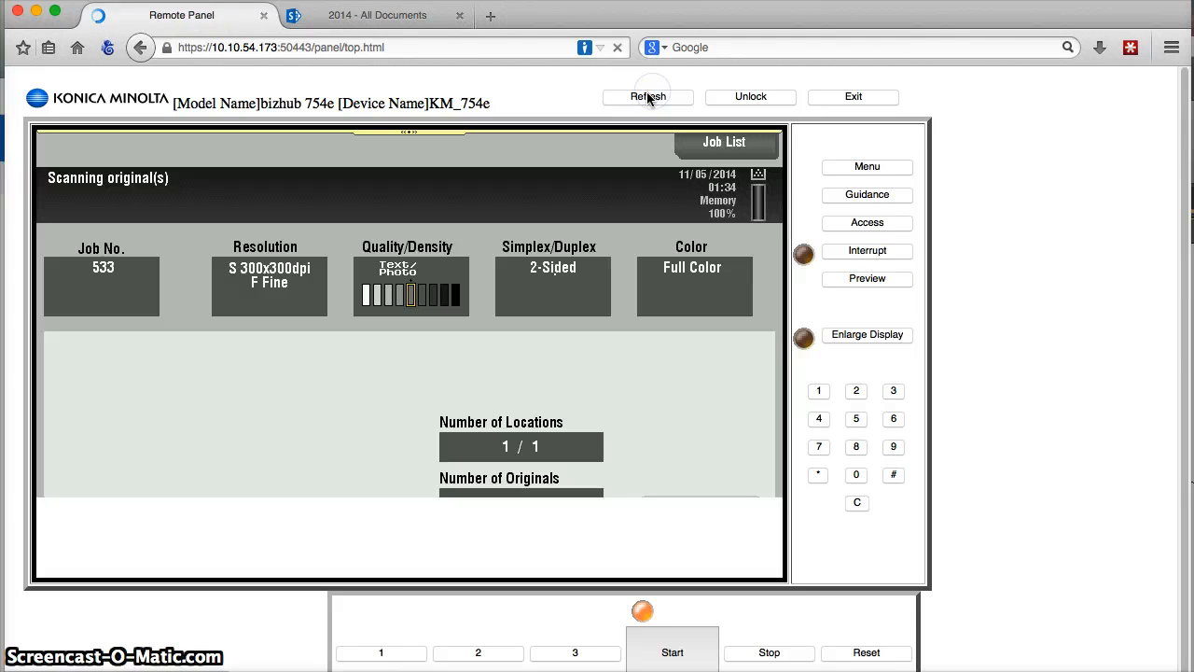
left_click(648, 96)
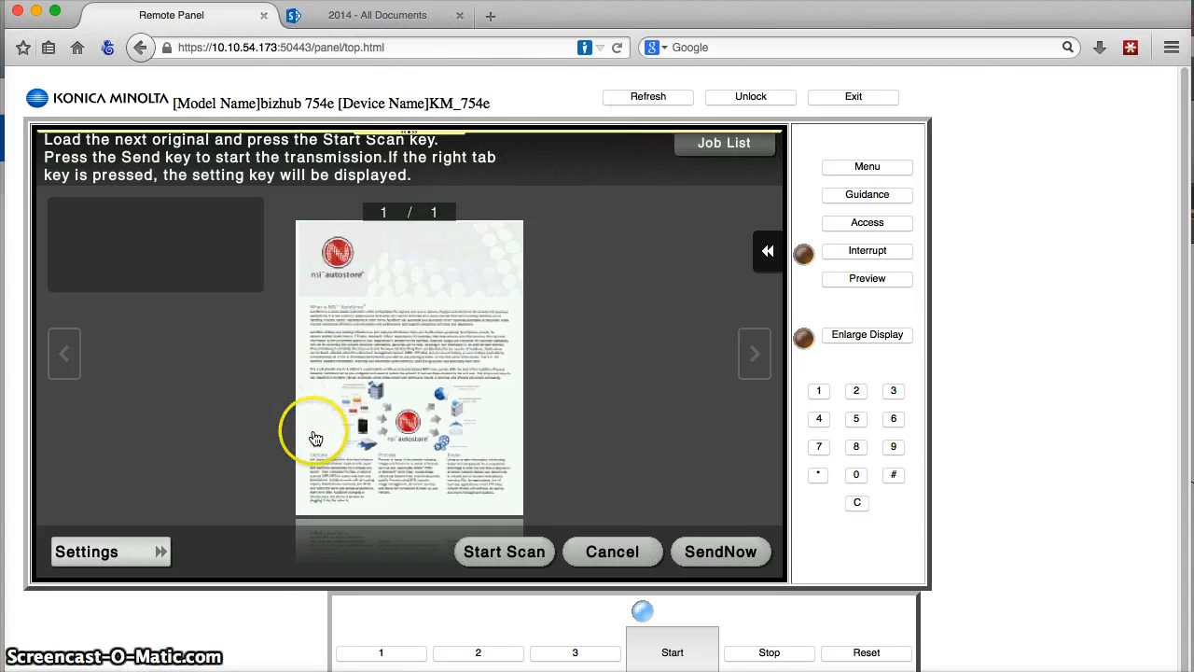
mouse_move(355, 422)
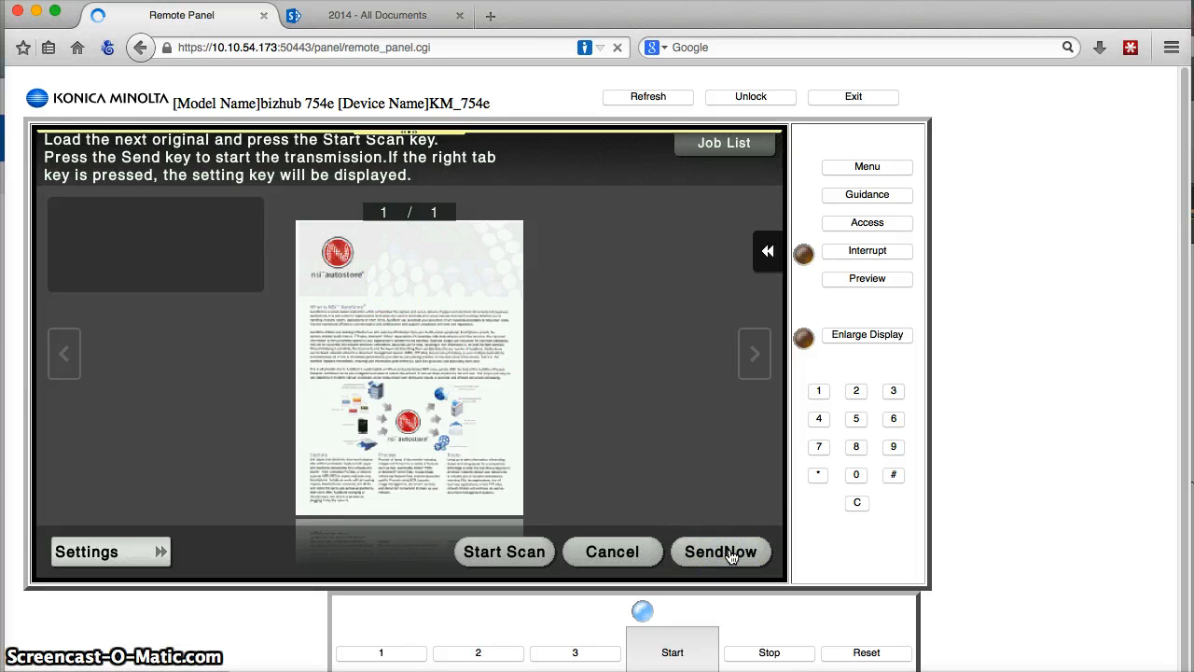
Step: Send the scan to SharePoint, exit to the Equitrac login, and dismiss 'Original left on glass'
left_click(721, 551)
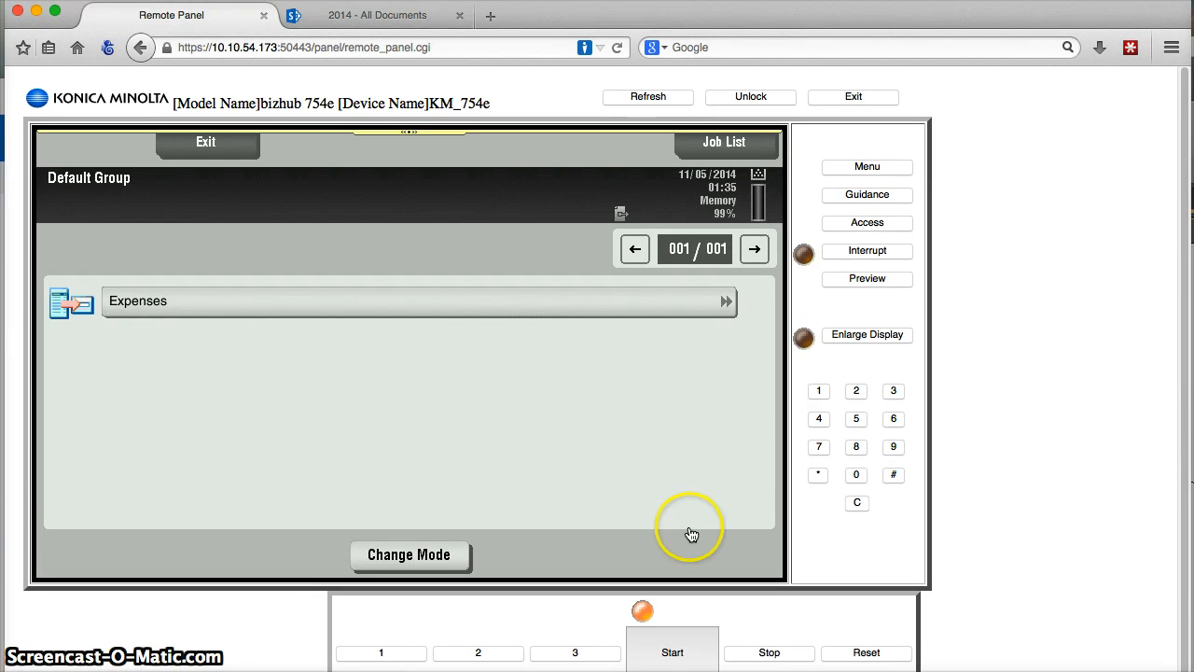
left_click(206, 142)
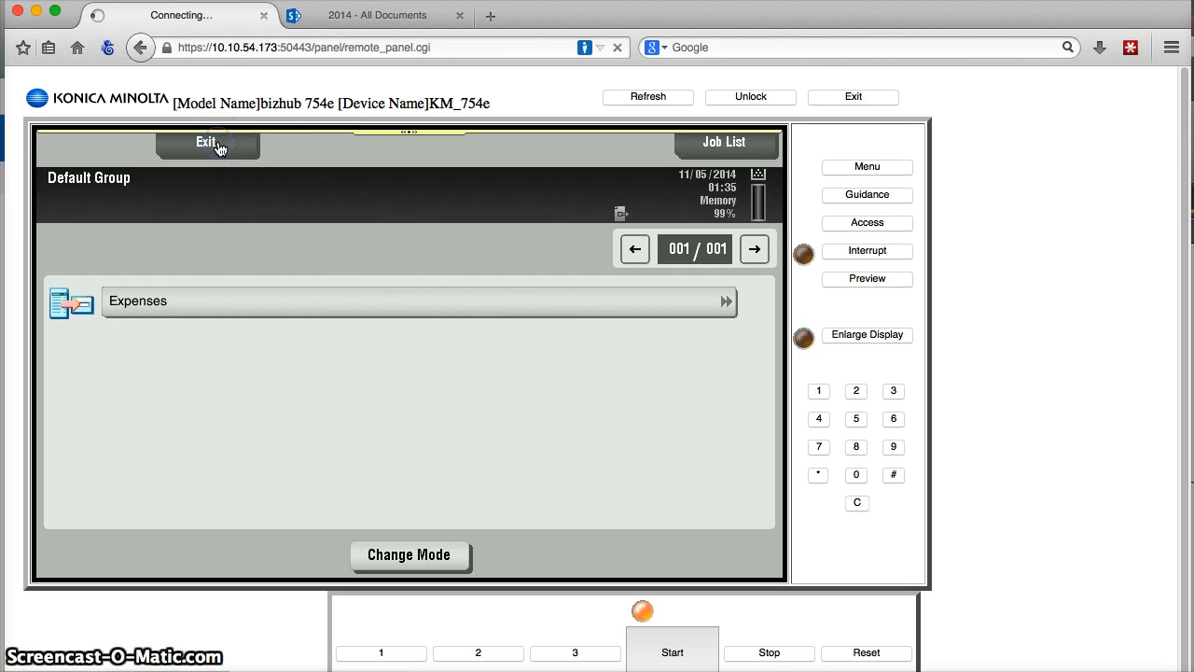
left_click(208, 142)
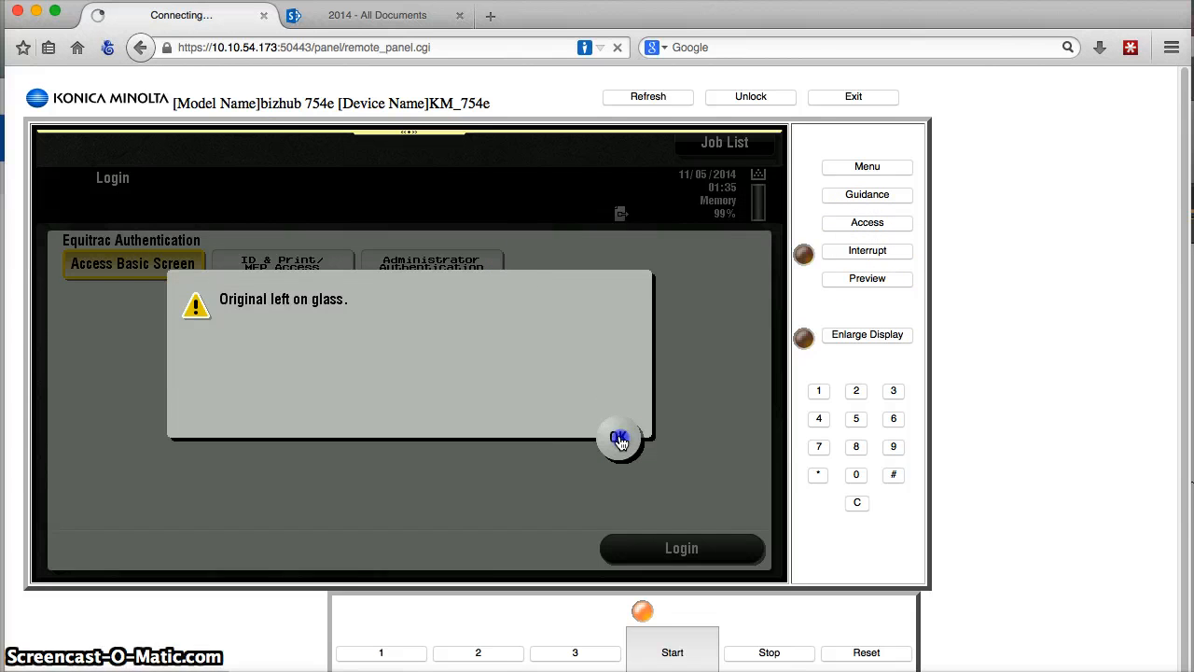
left_click(620, 439)
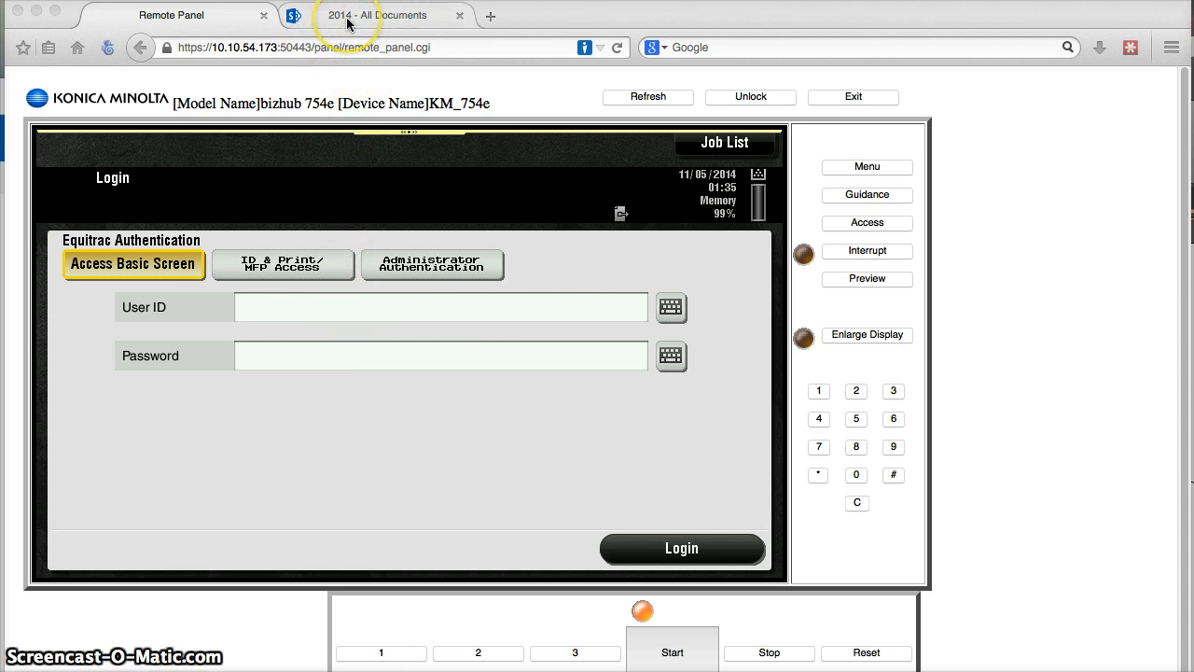
Step: Sign out of Office 365 and sign back in to reload the 2014 folder
left_click(382, 15)
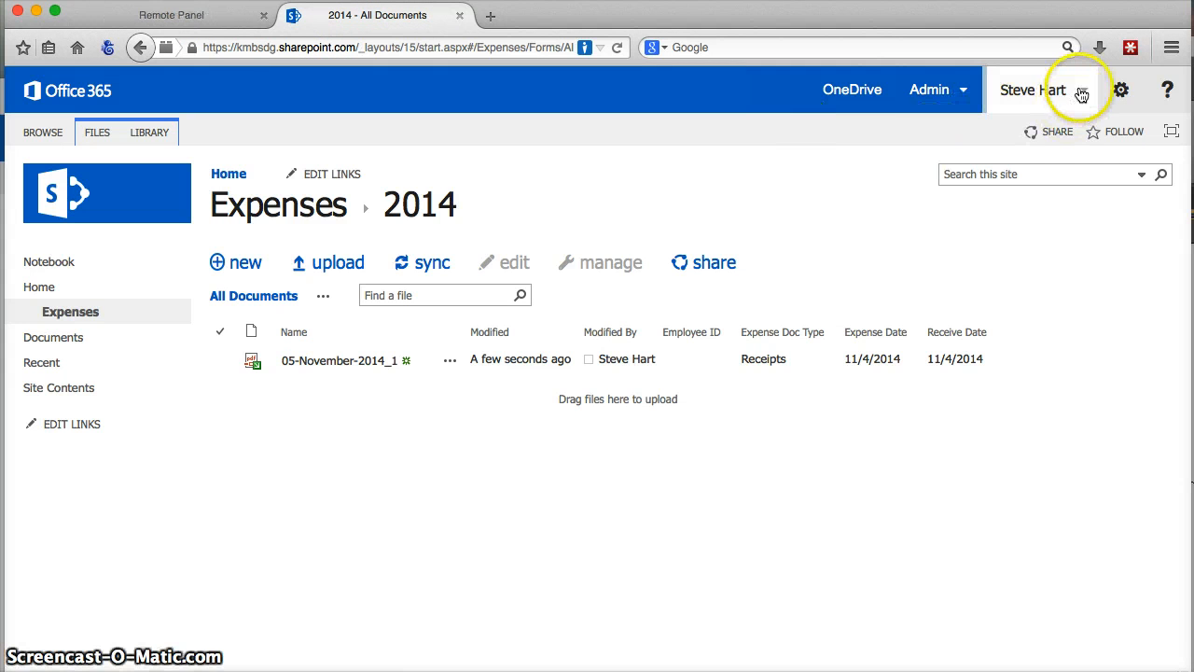
left_click(1033, 90)
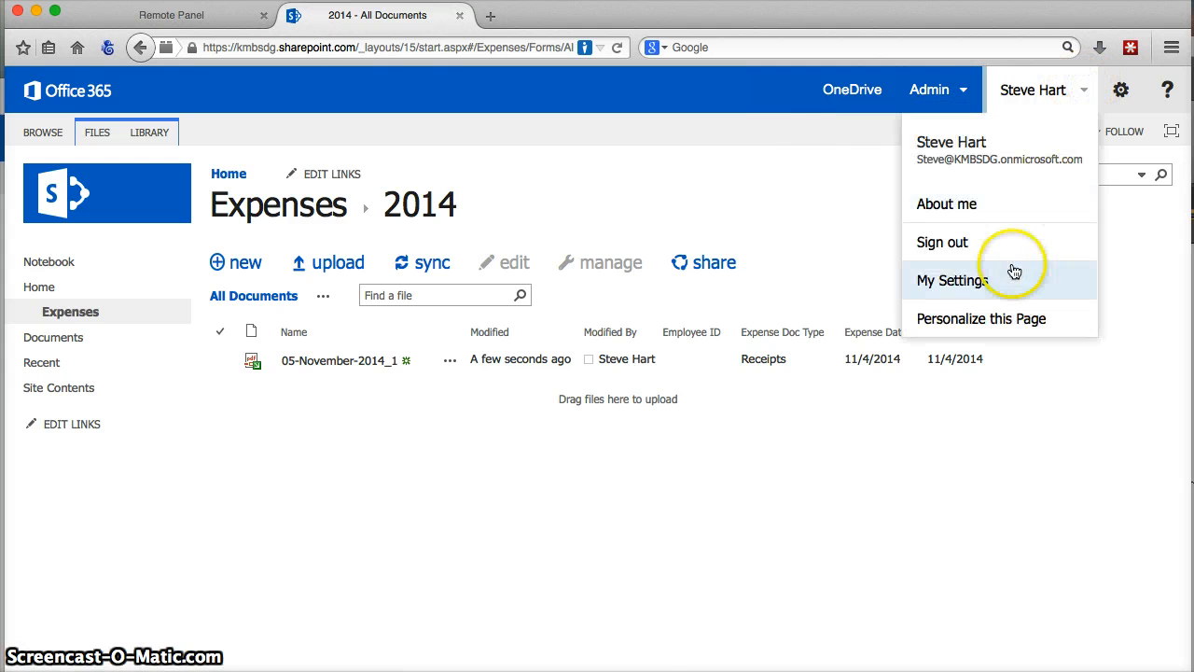
left_click(942, 242)
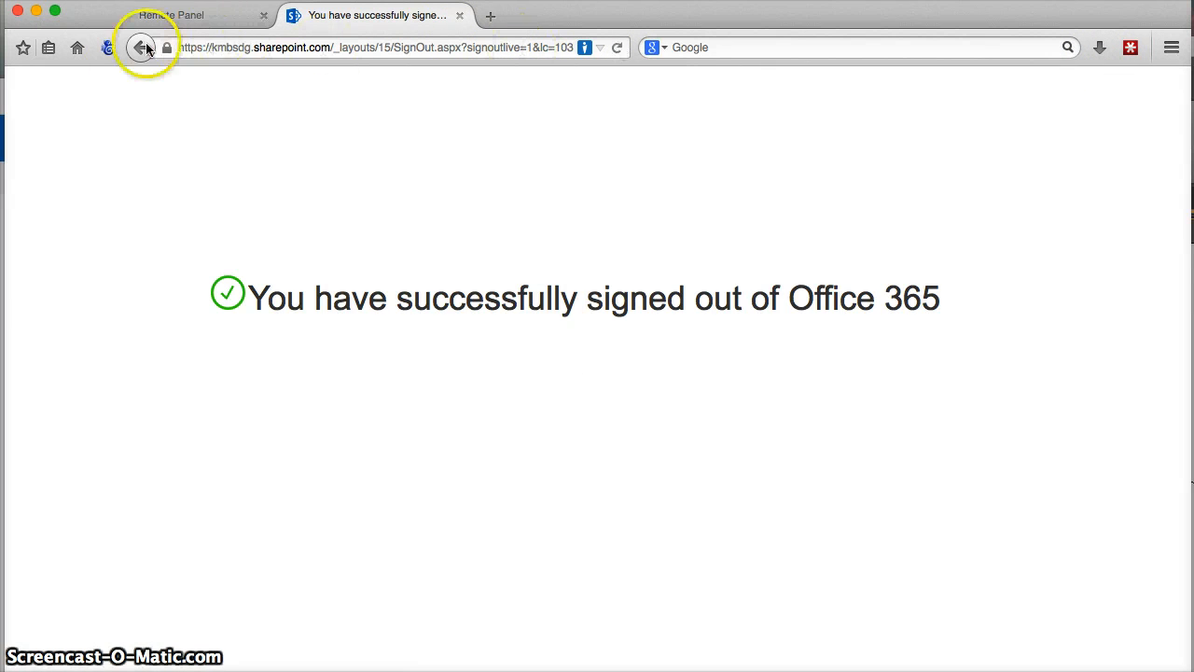
left_click(139, 48)
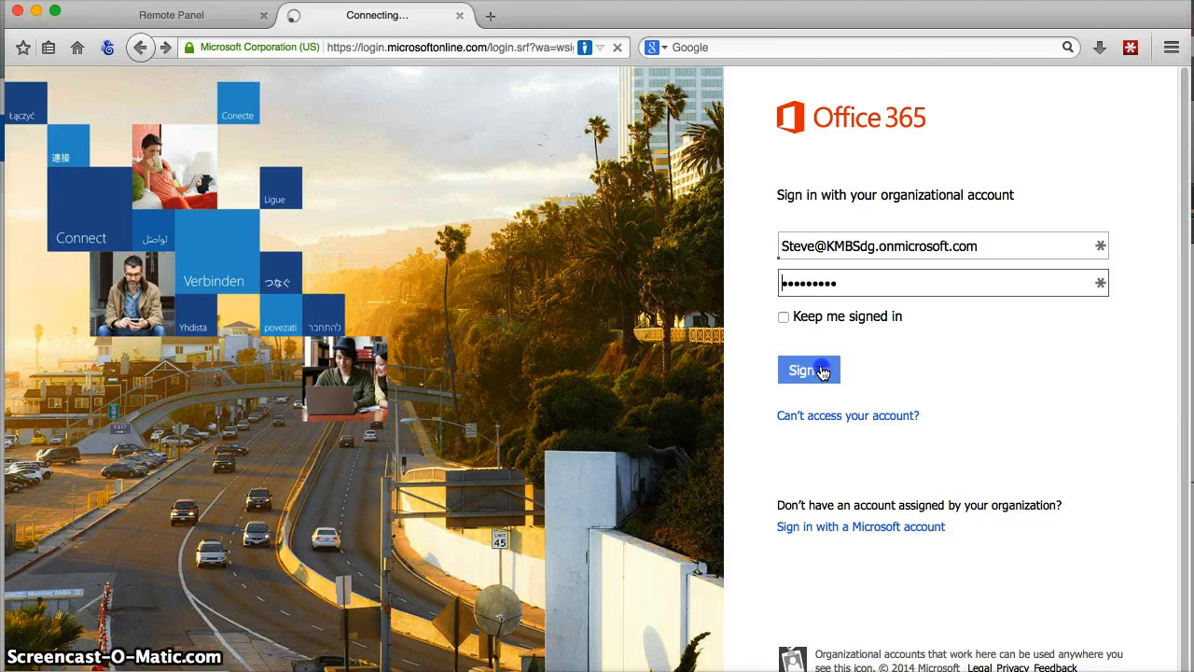
left_click(800, 370)
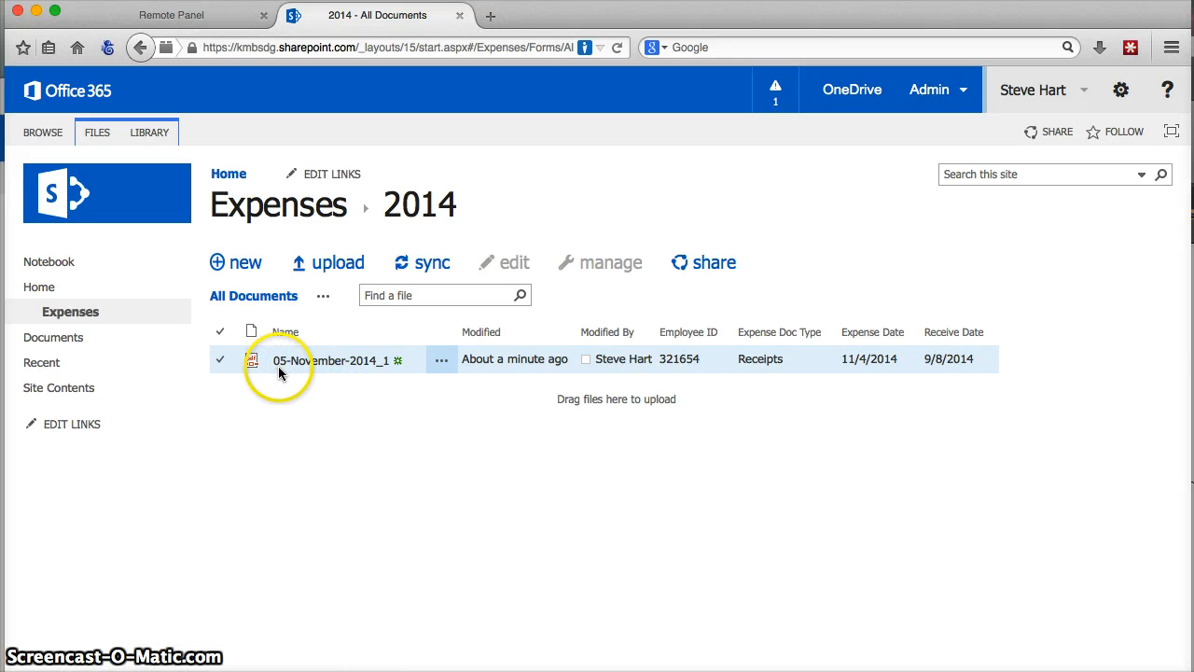
mouse_move(395, 373)
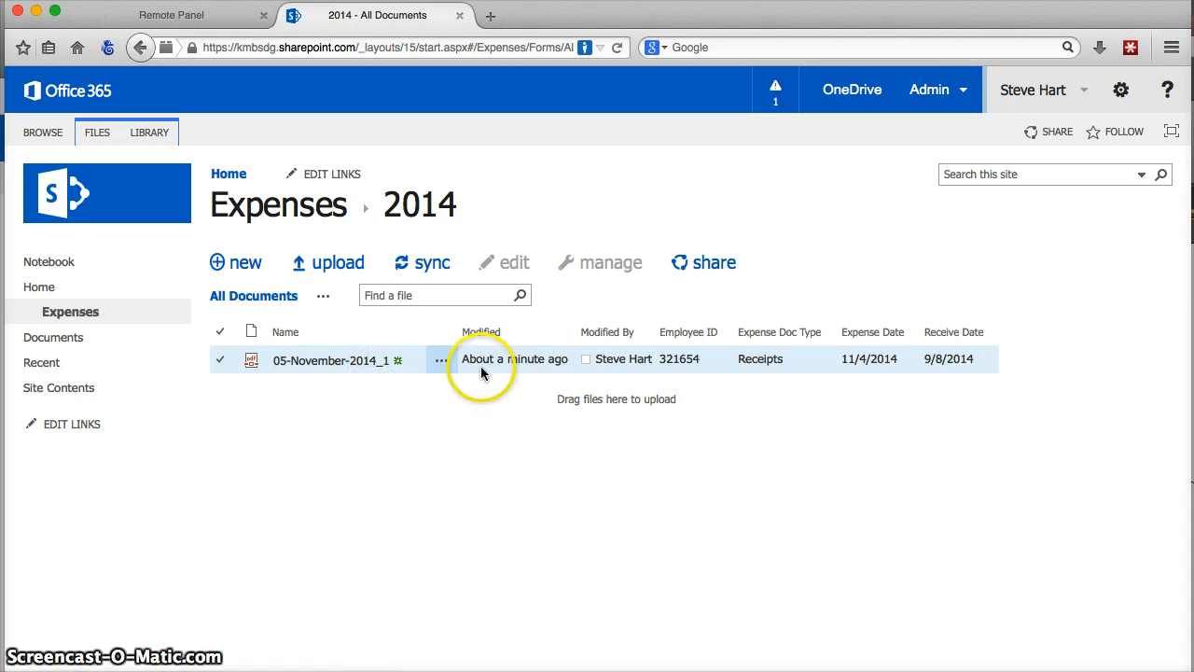
mouse_move(567, 363)
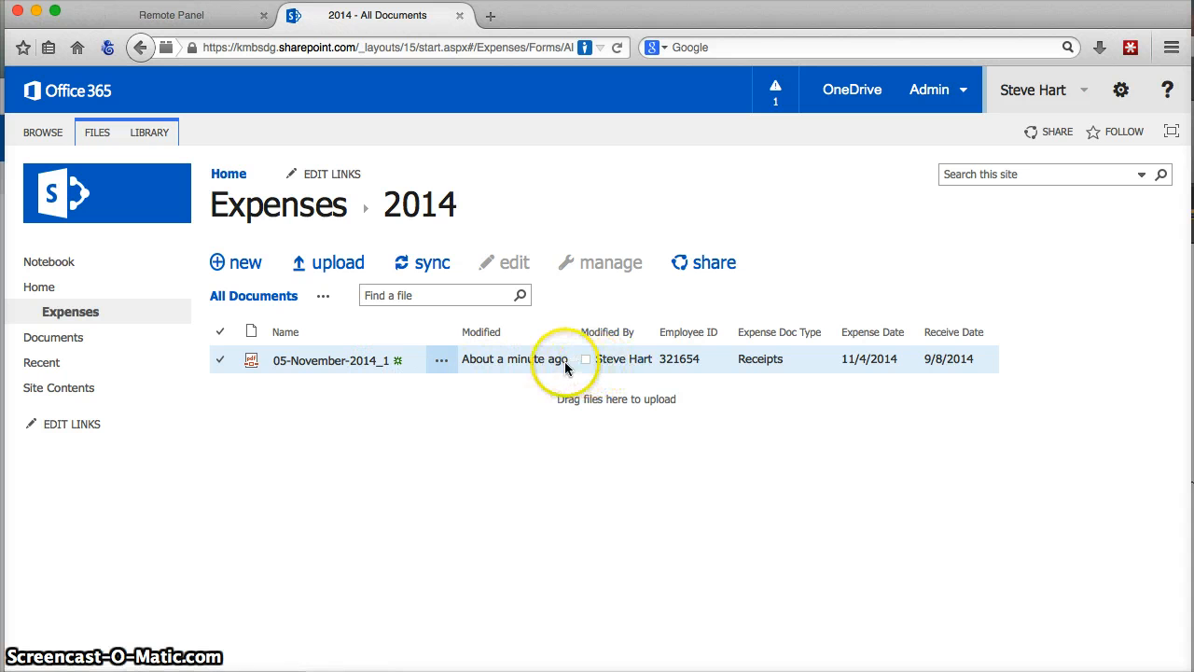
mouse_move(497, 383)
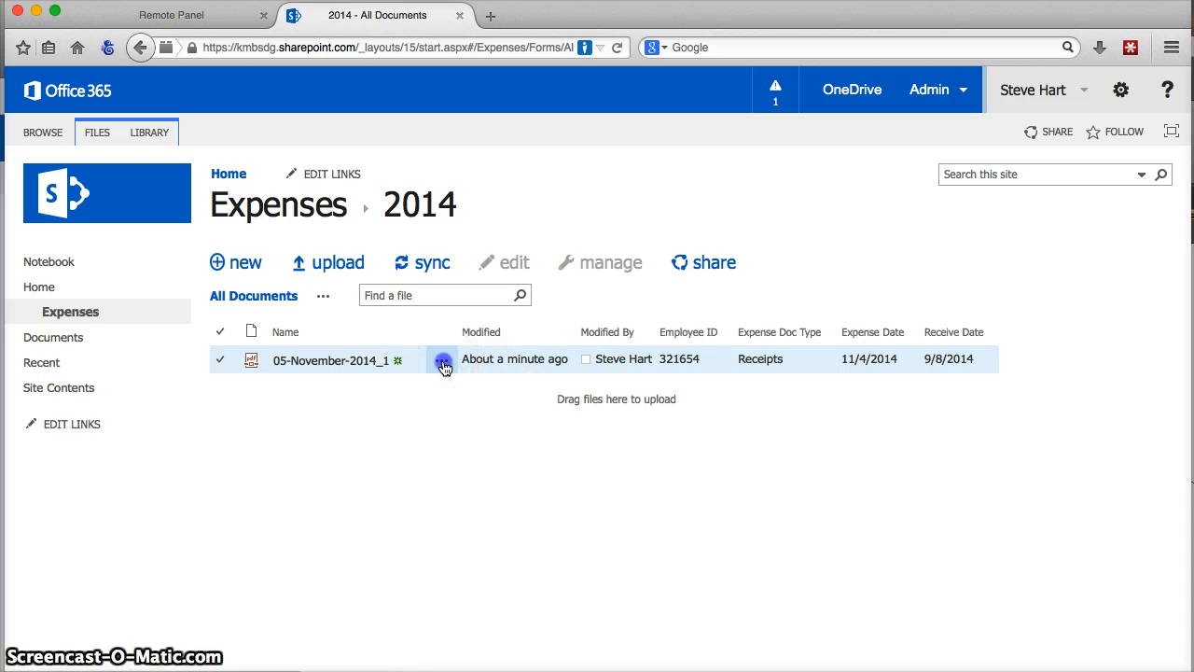
Step: Show the preview callout and action menu for 05-November-2014_1.pdf
left_click(444, 364)
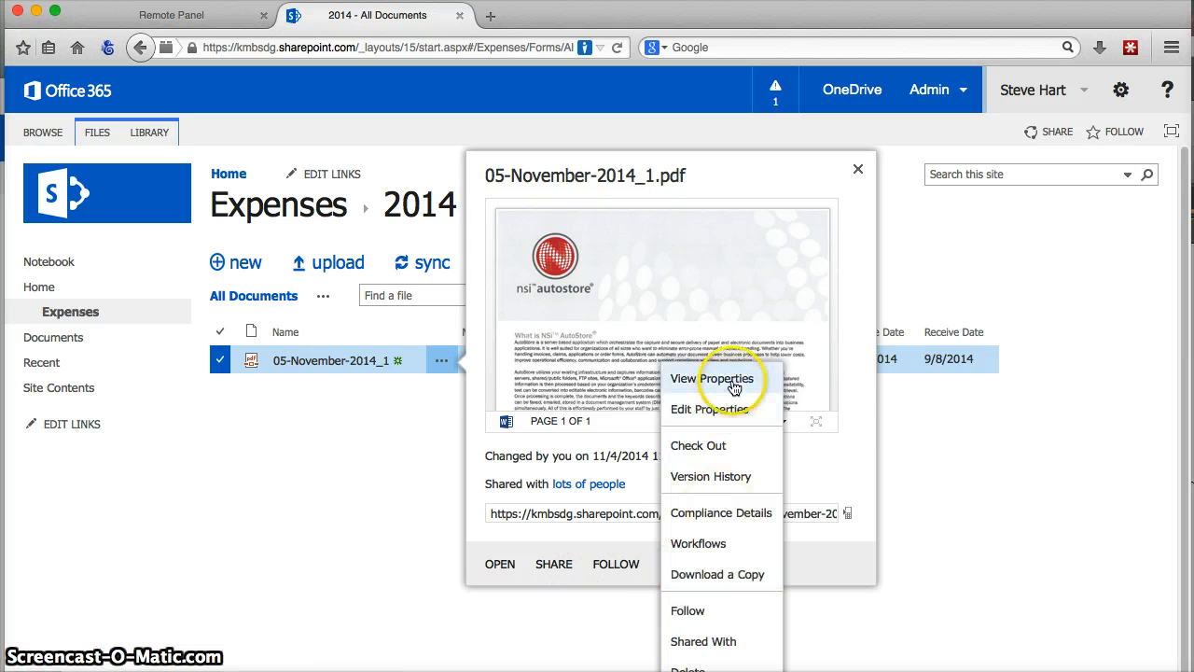
Step: Review the PDF's properties (Employee ID 321654, Receipts, 11/4/2014, 9/8/2014), then close the page
left_click(714, 378)
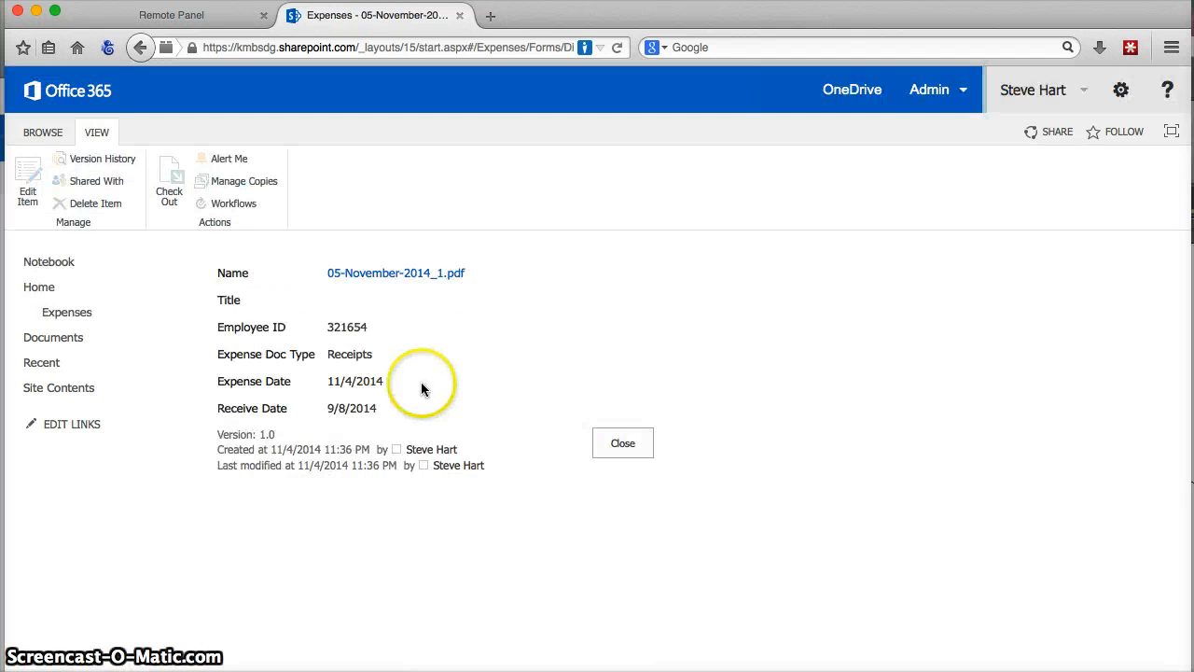
mouse_move(364, 396)
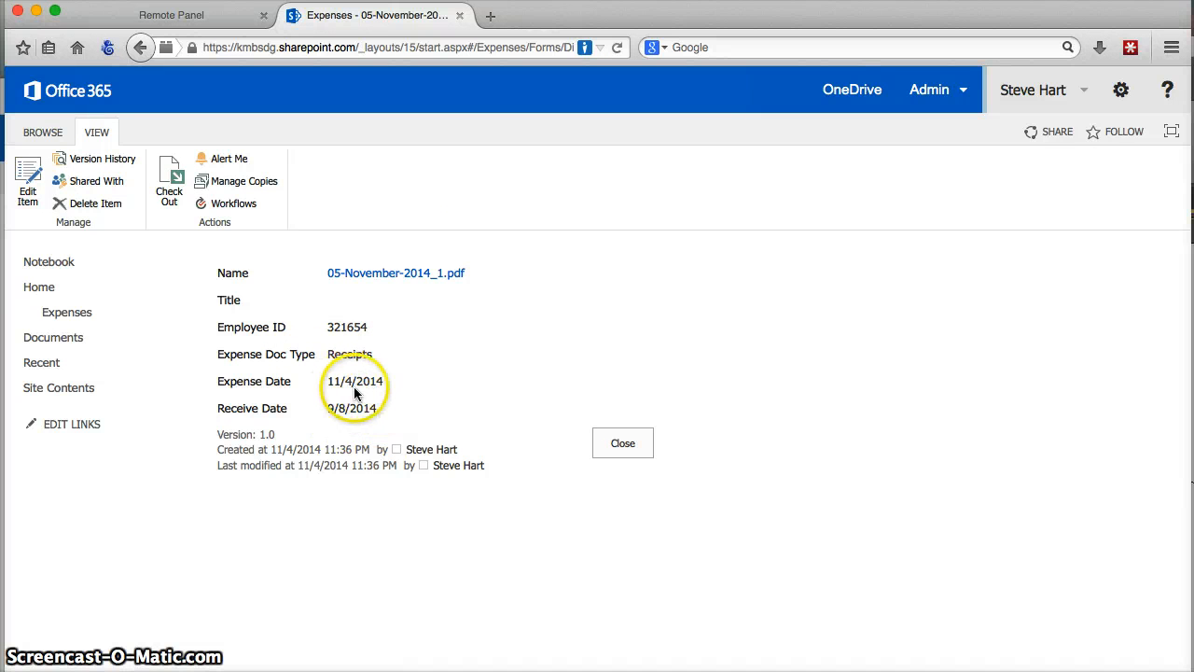
mouse_move(366, 392)
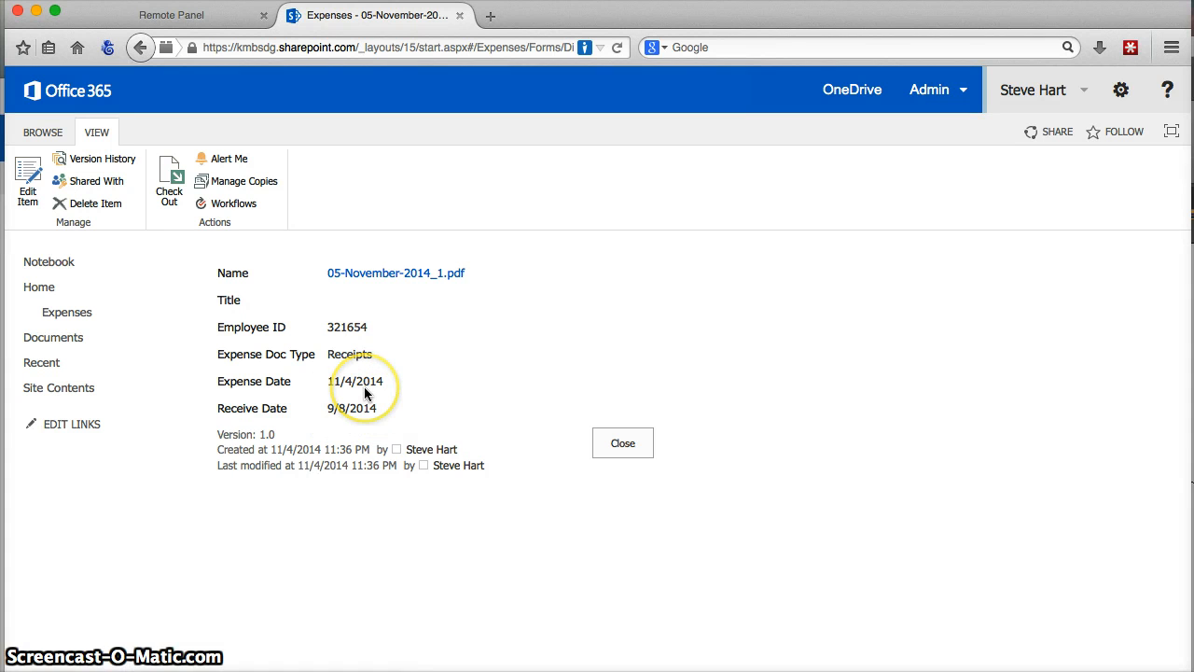
mouse_move(404, 413)
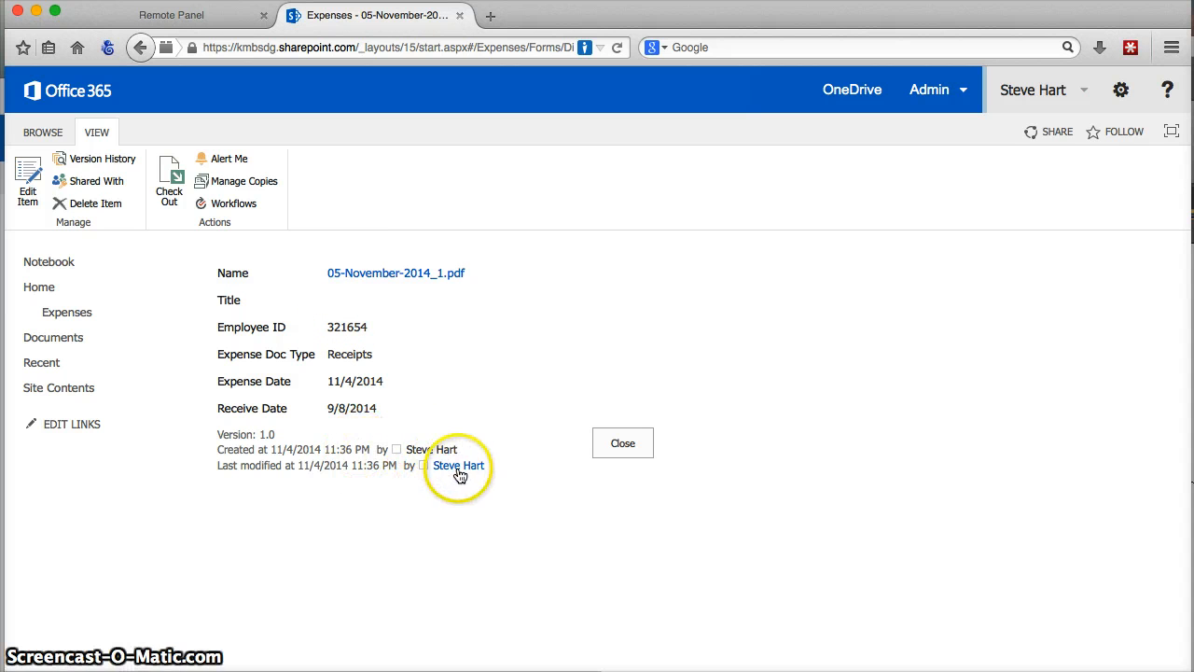
mouse_move(460, 496)
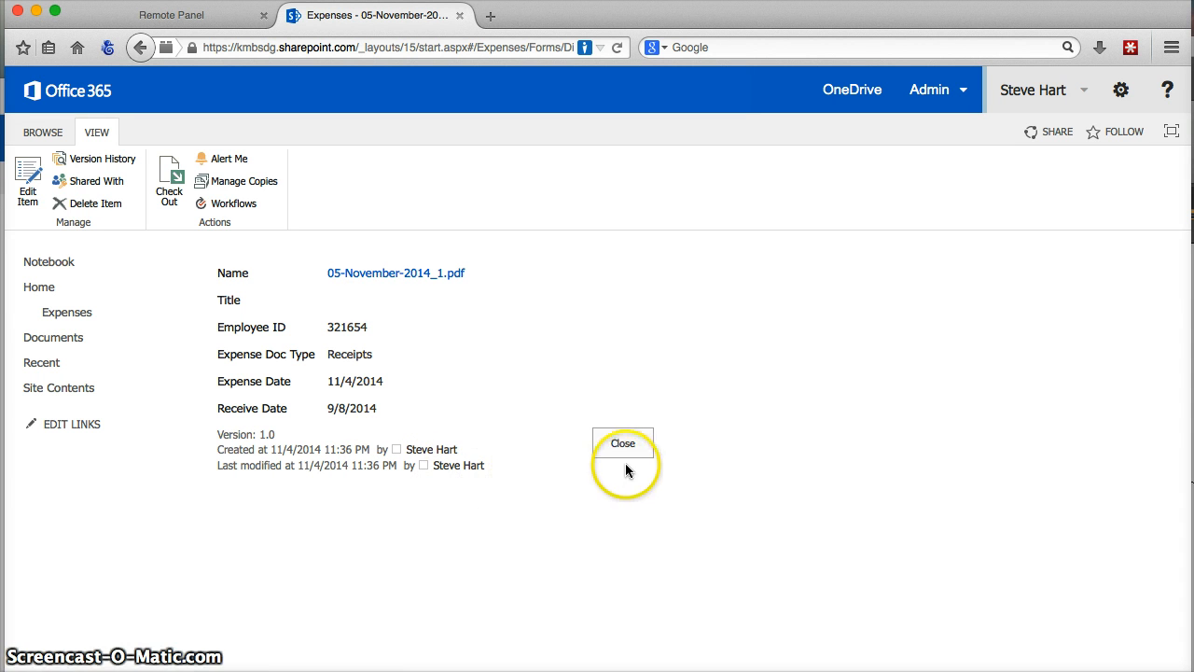
left_click(623, 443)
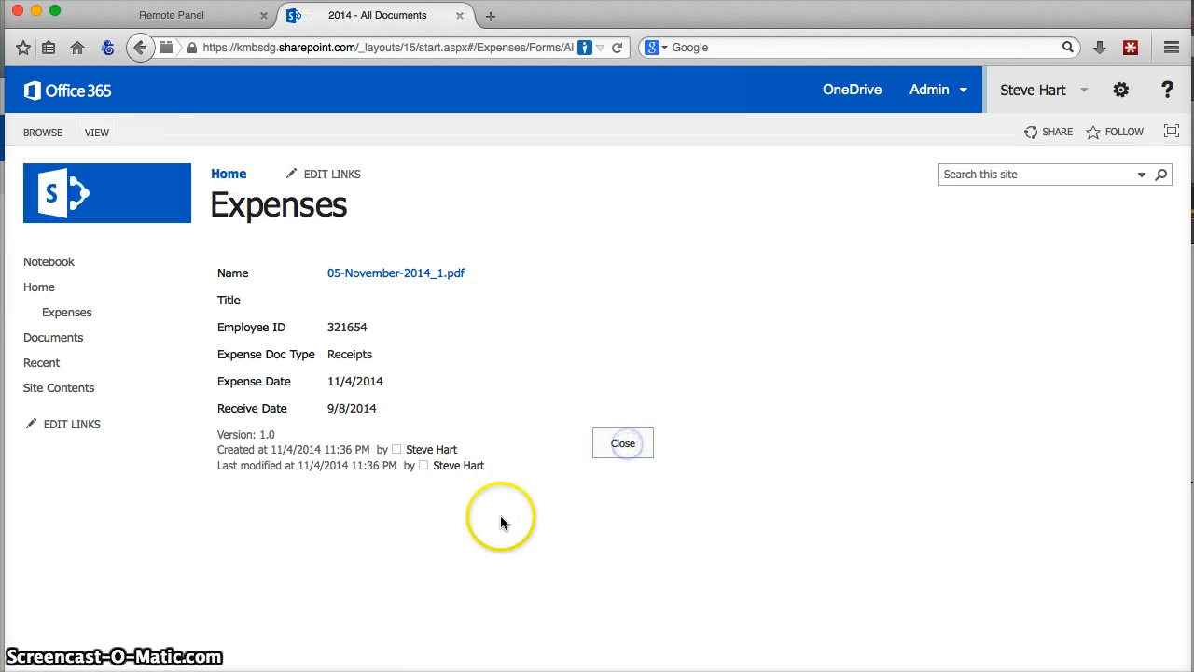
Step: Open 05-November-2014_1.pdf in the Firefox PDF viewer and scroll through the page
left_click(622, 442)
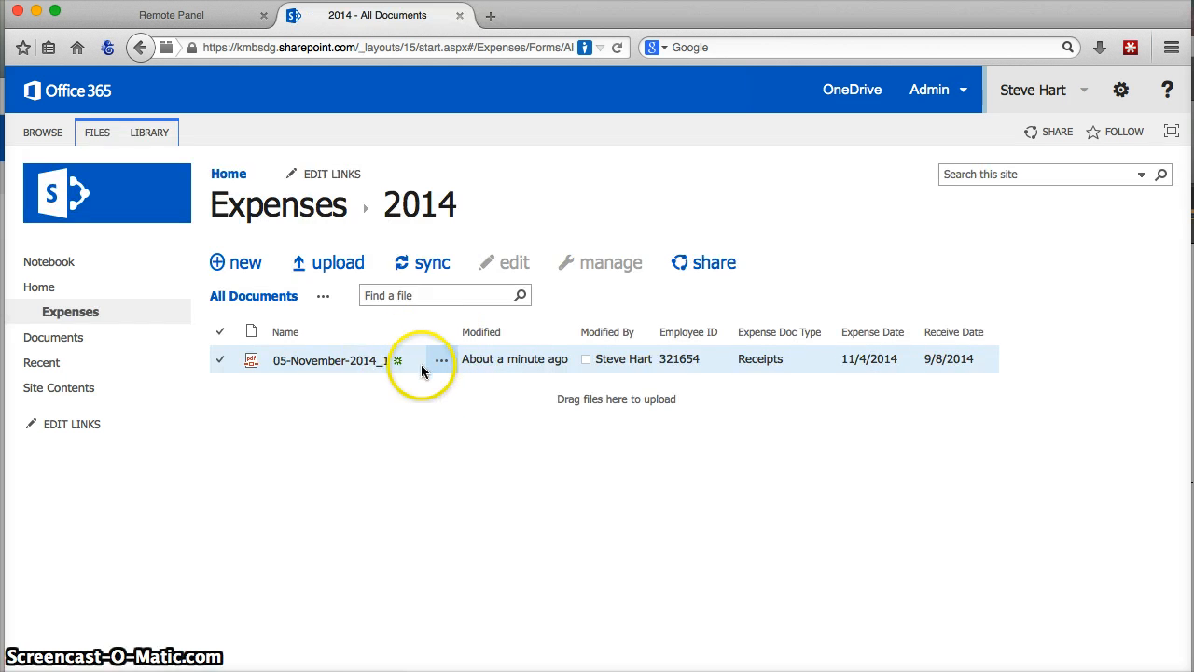
left_click(326, 360)
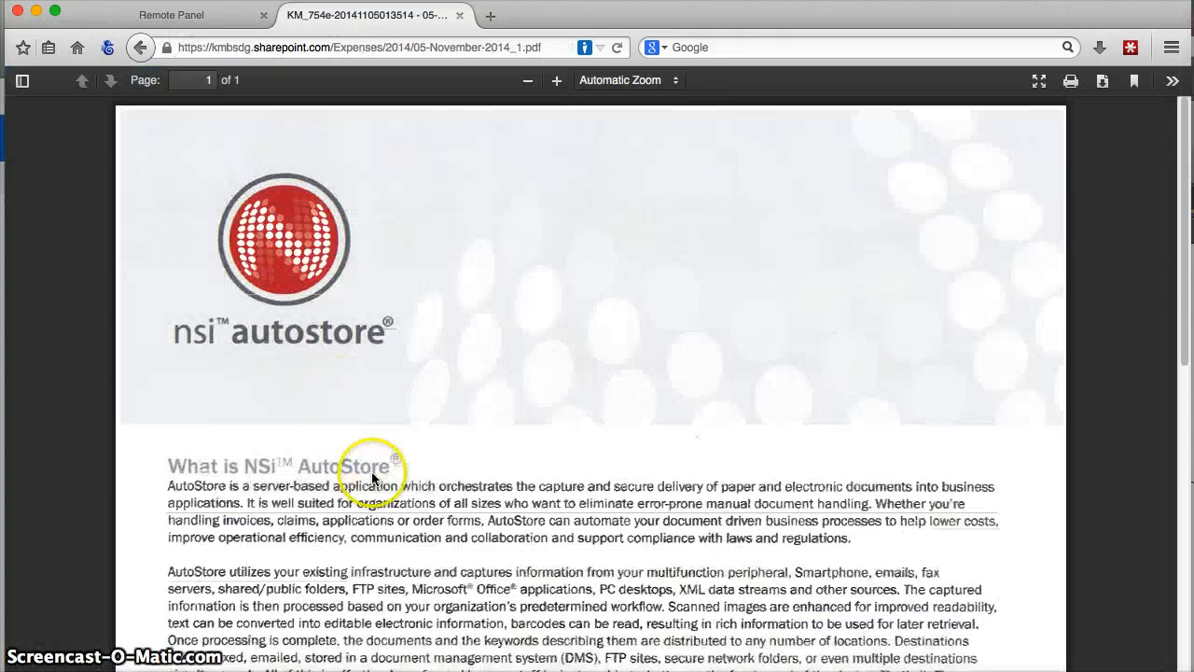
scroll("down", 3)
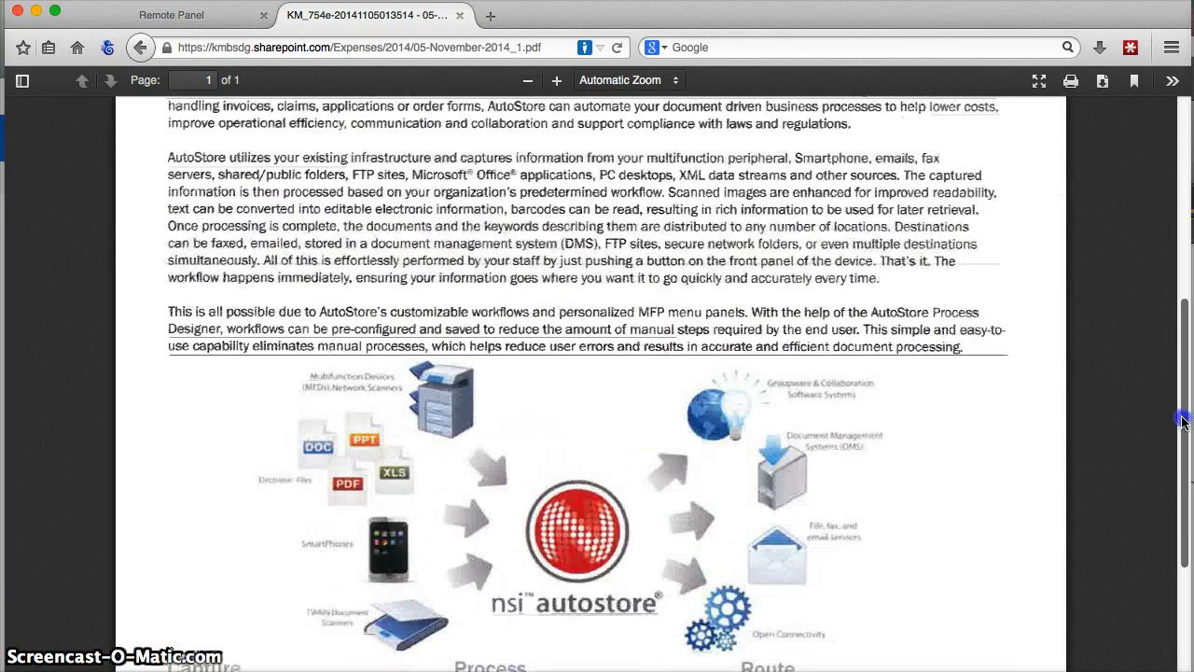